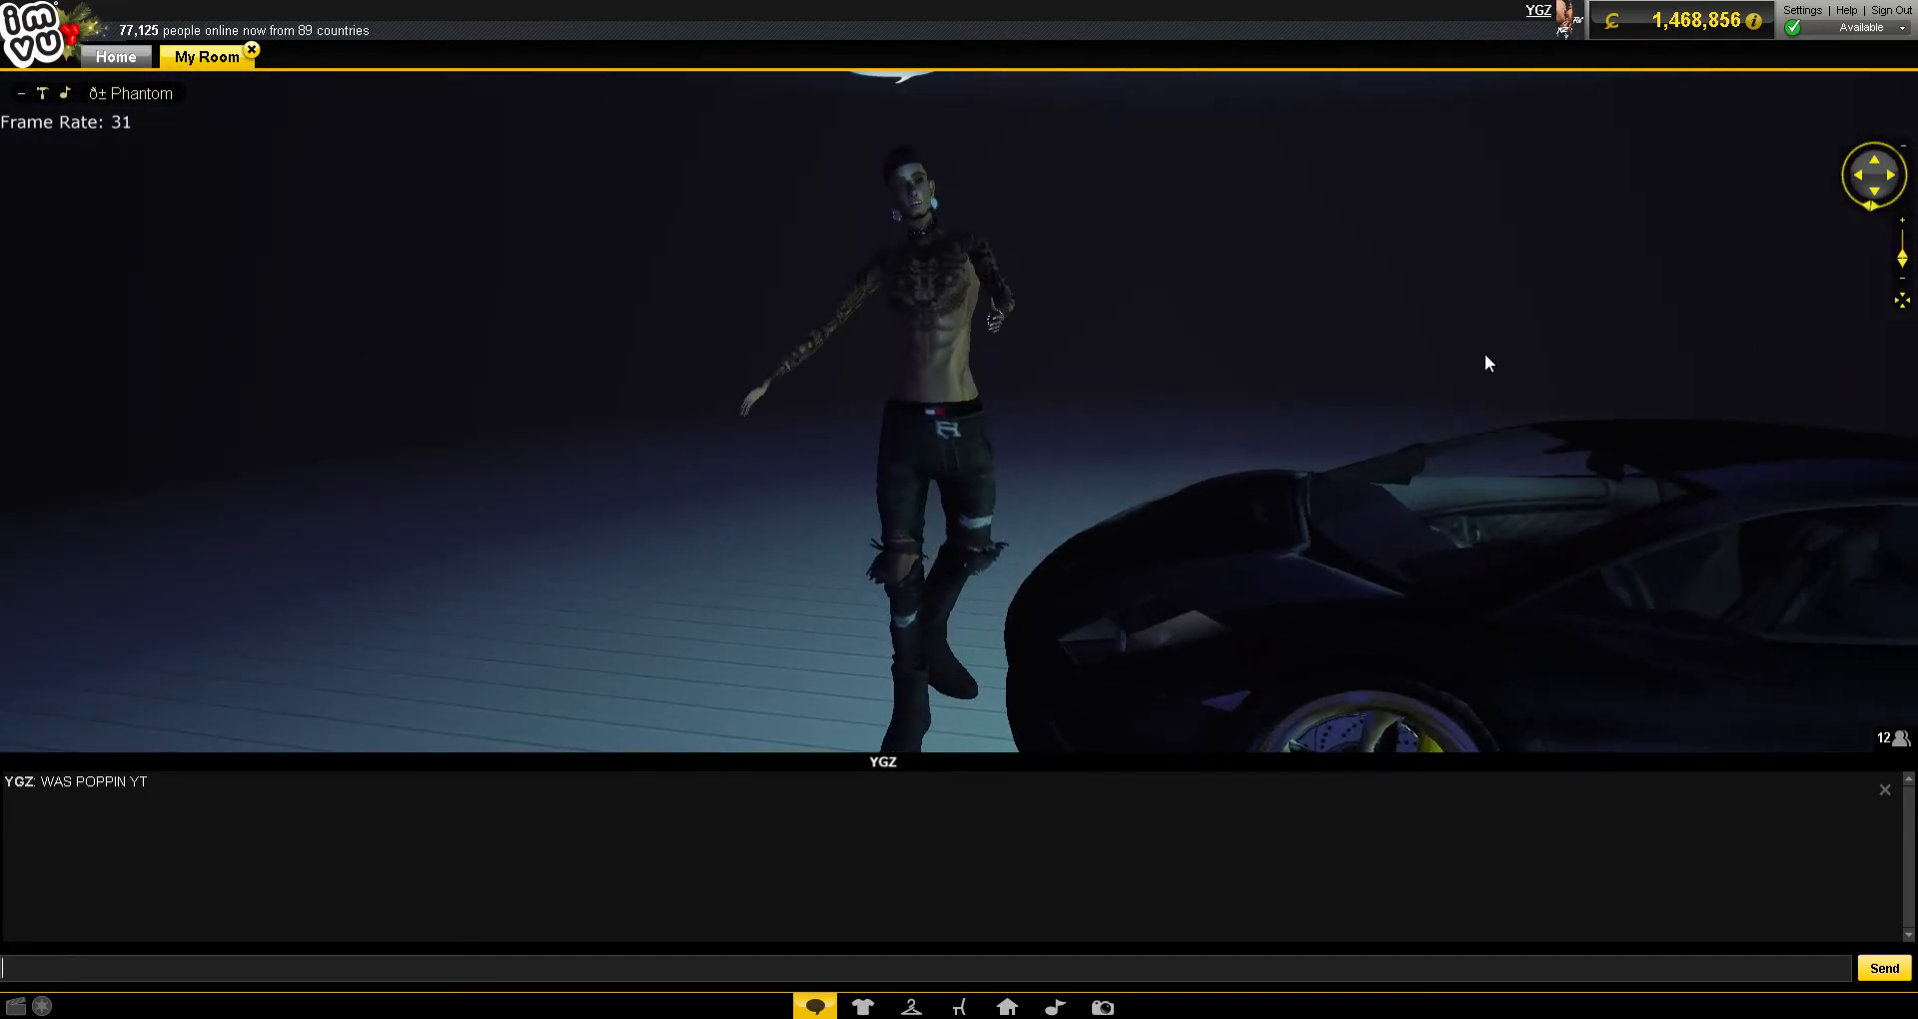
- Post chat lines saying the giveaway is closed, the winner is picked, and to start off
text(IGHT)
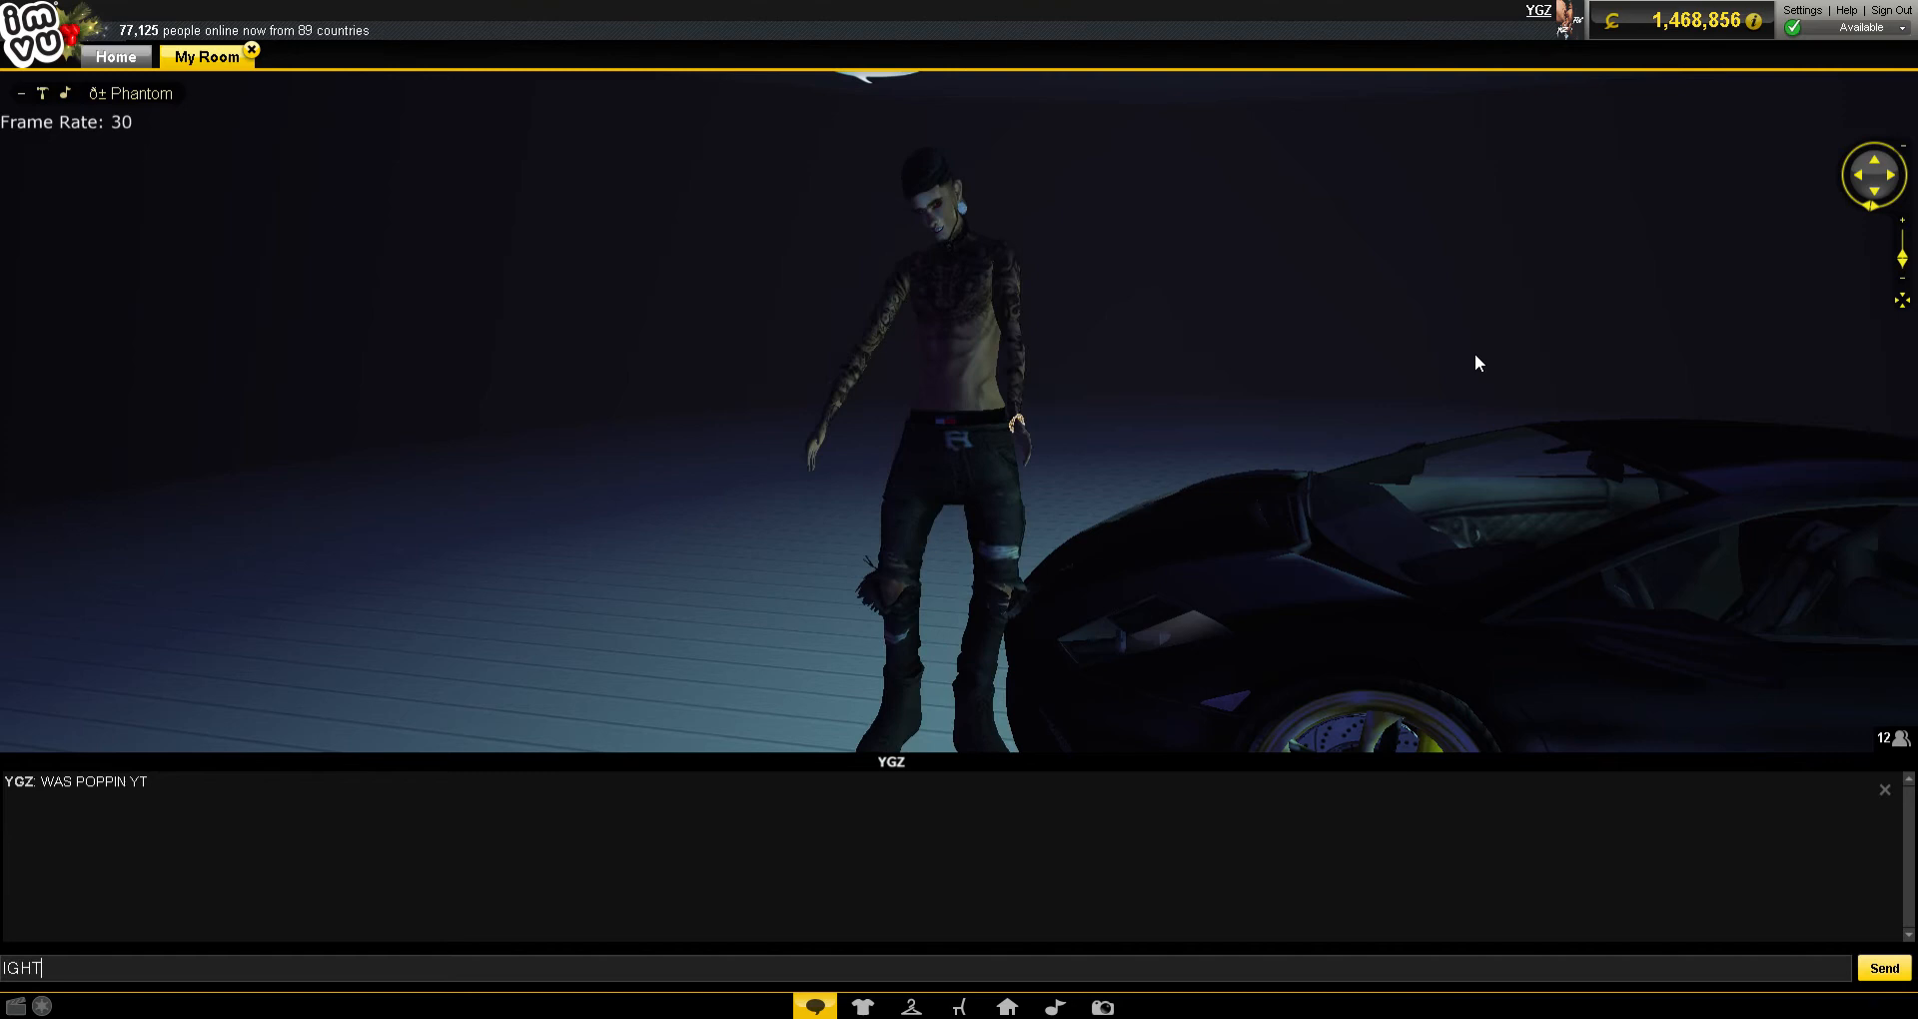
text(THE GIVEW)
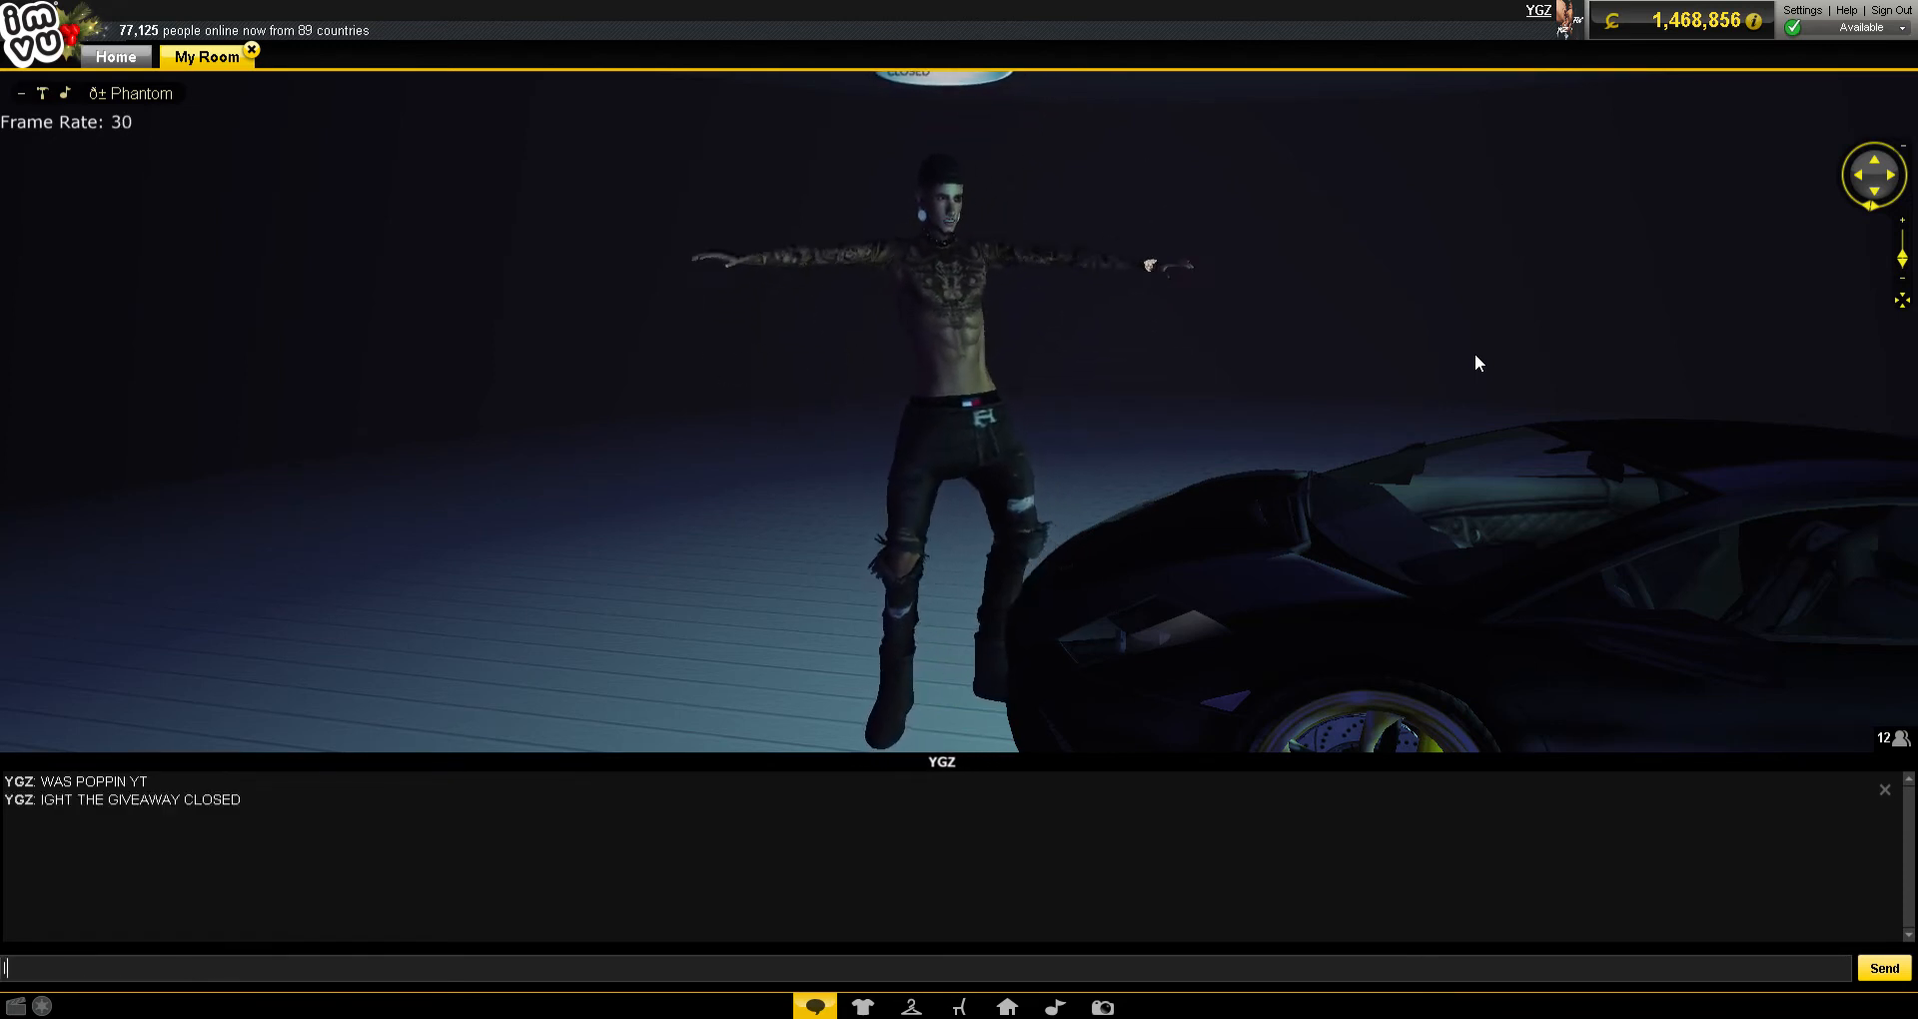
text(I PICKED)
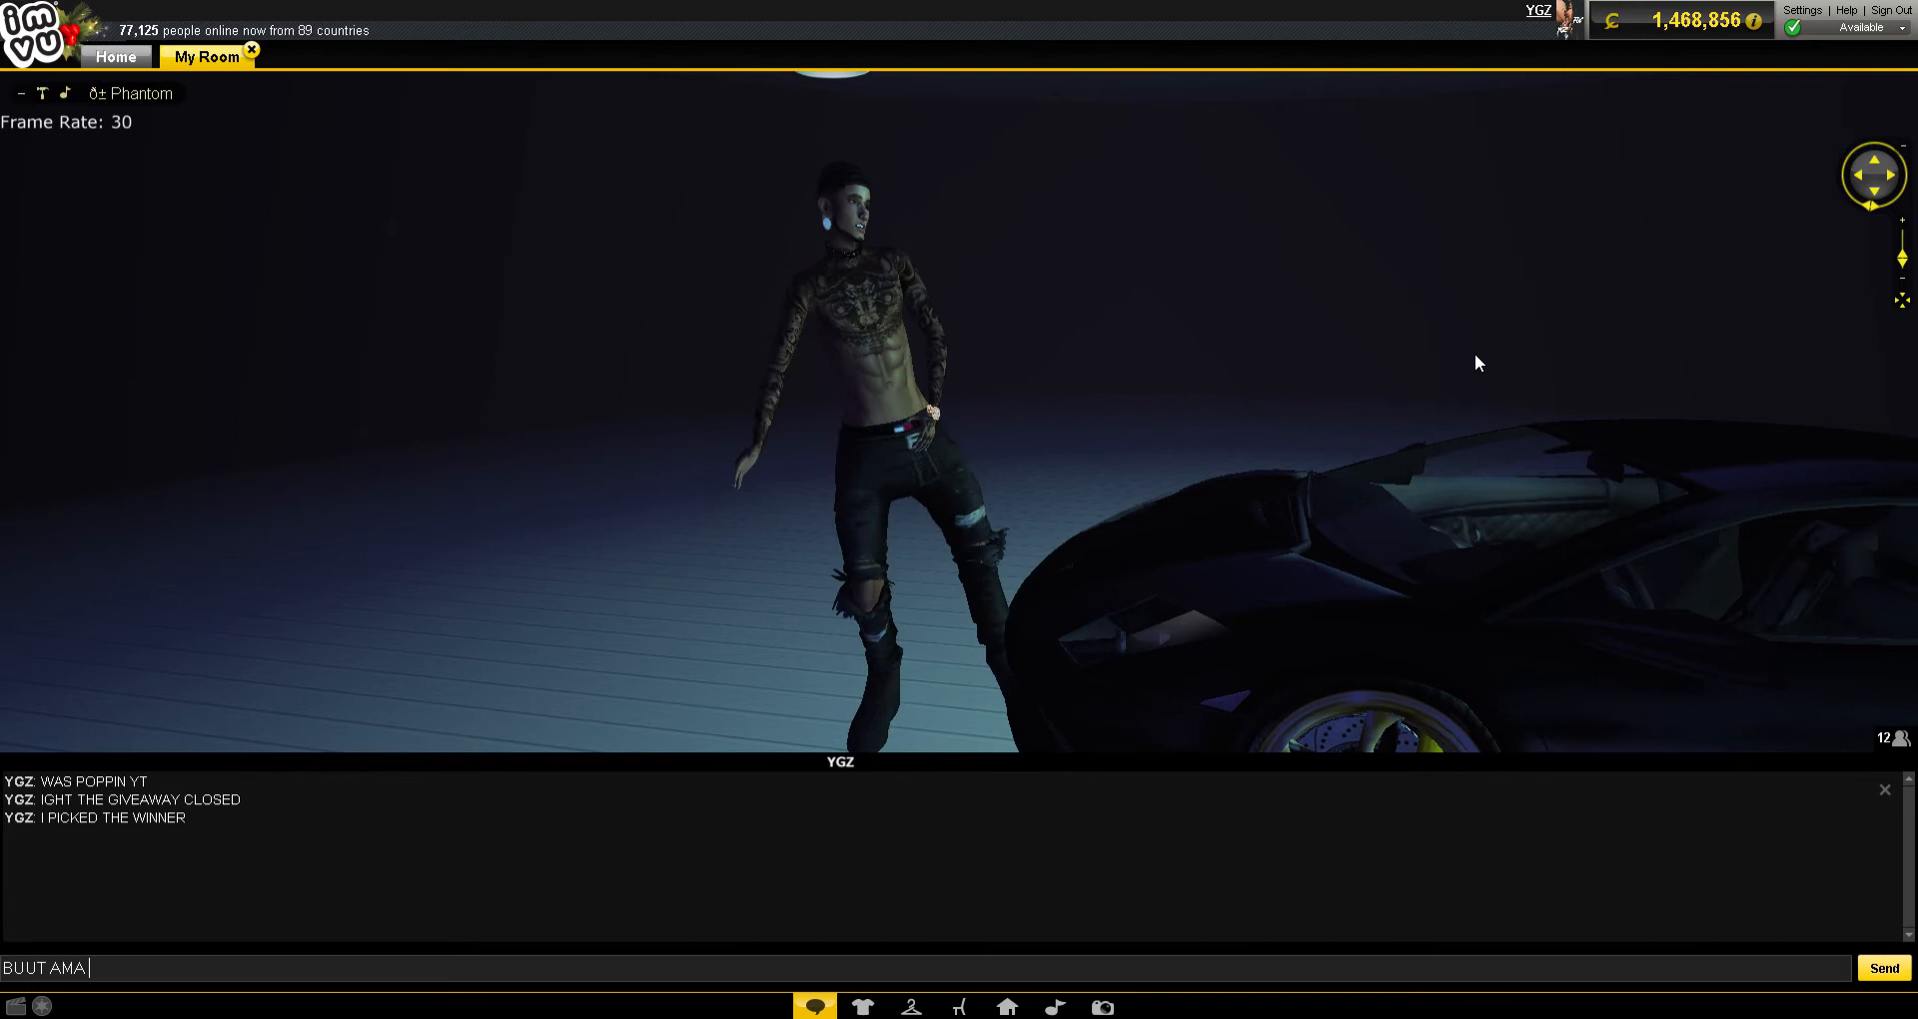
text(START OFF)
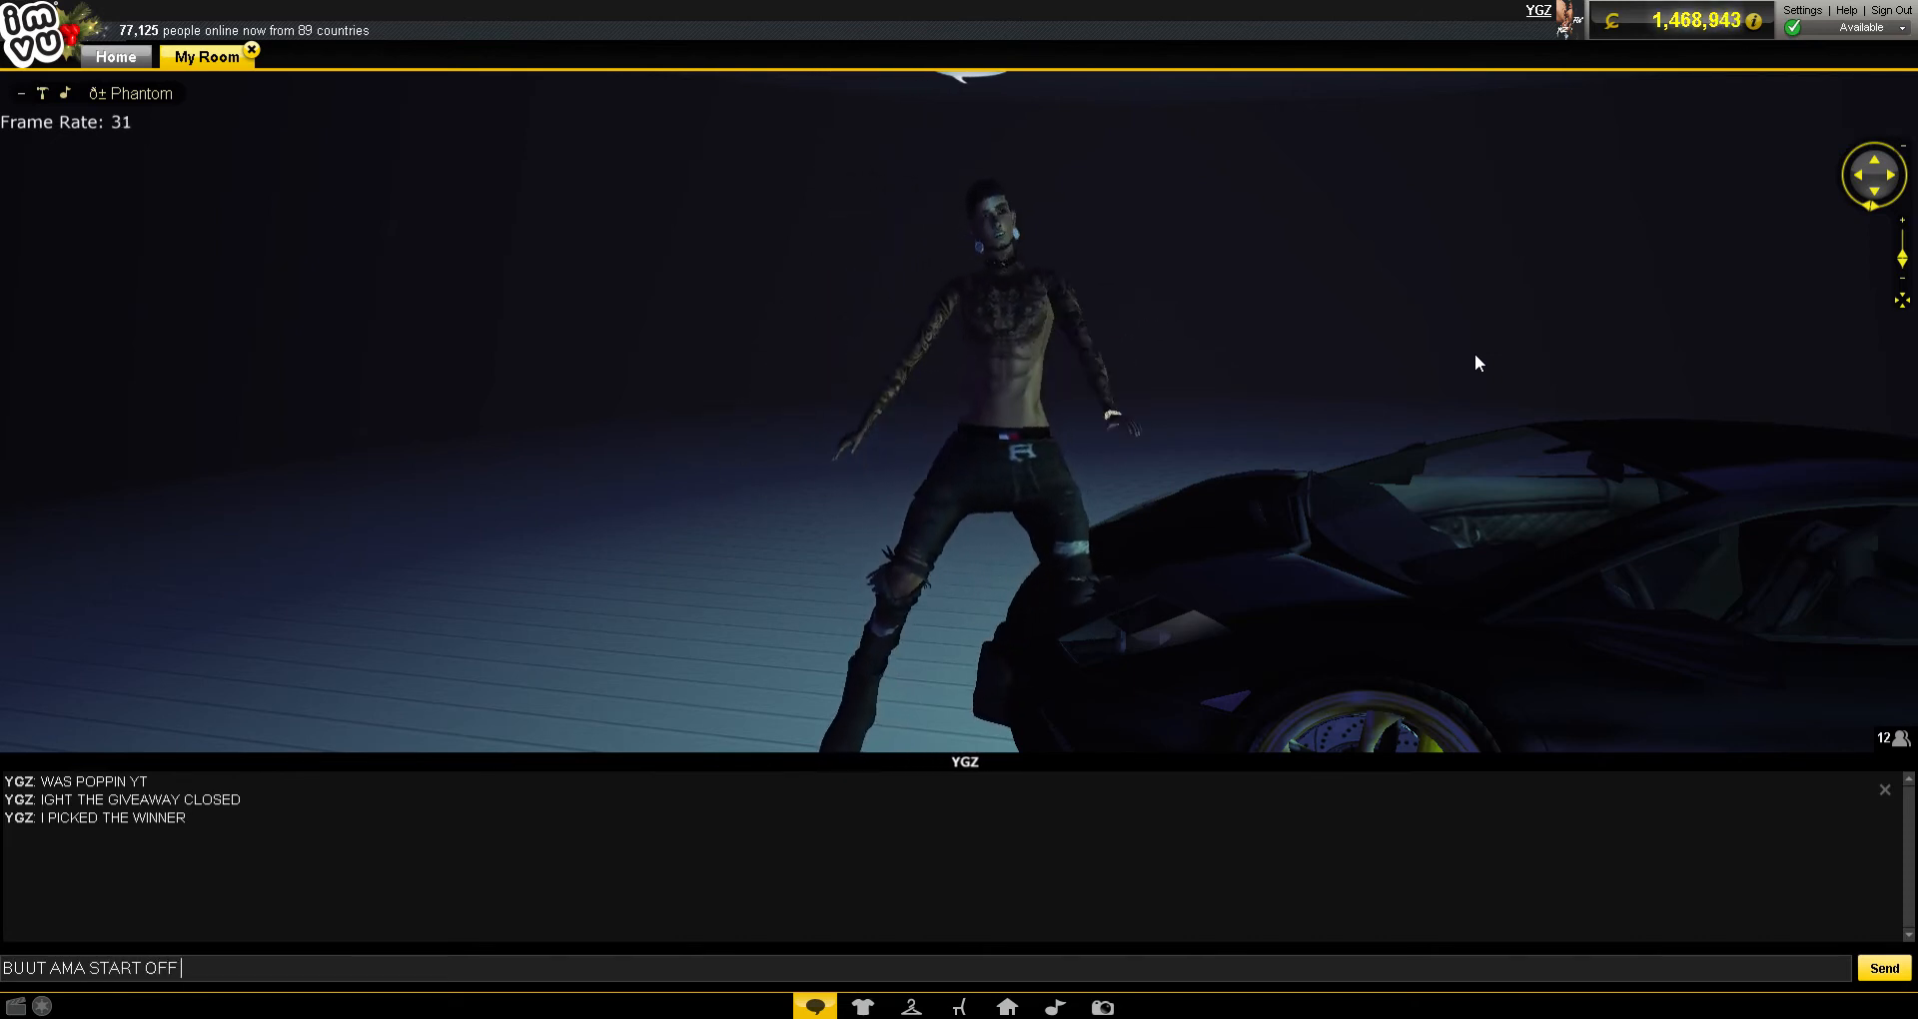
click(1884, 967)
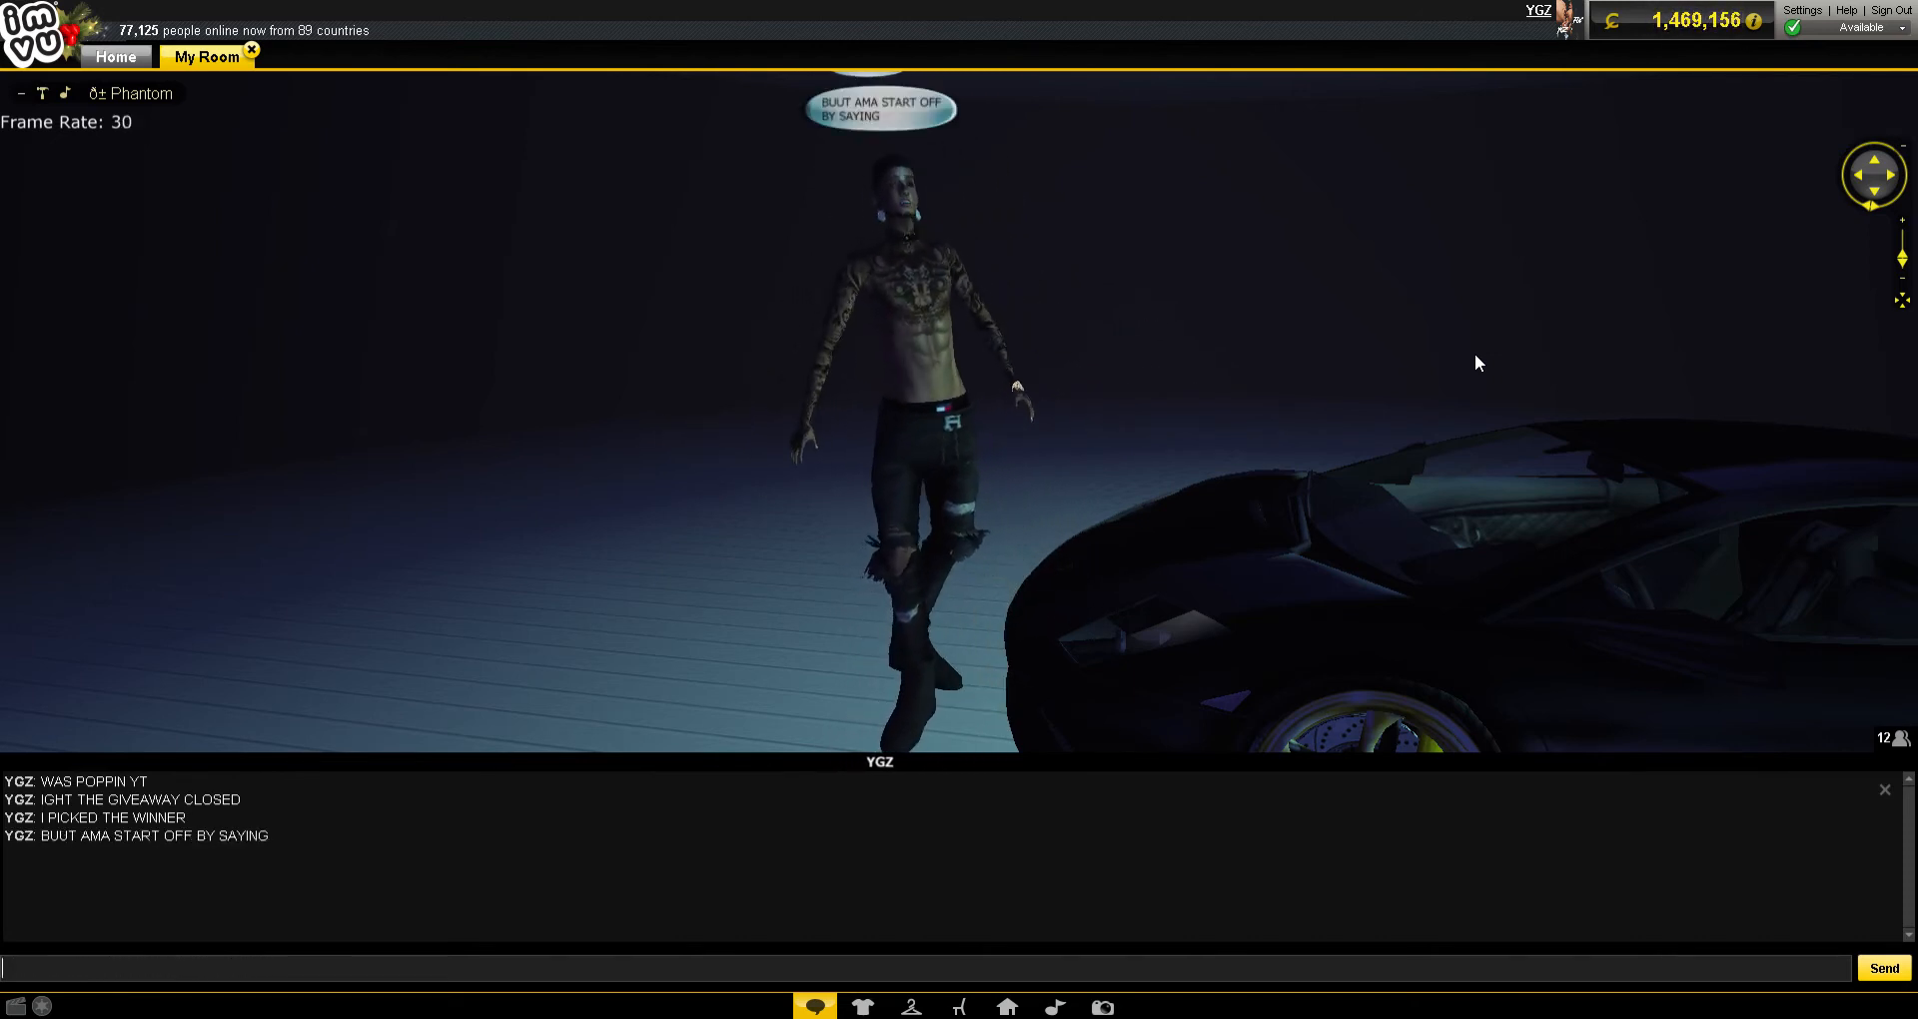
- Post chat lines promising to do a giveaway every week
text(THIS AIINT THE LAST GIVE AWAY)
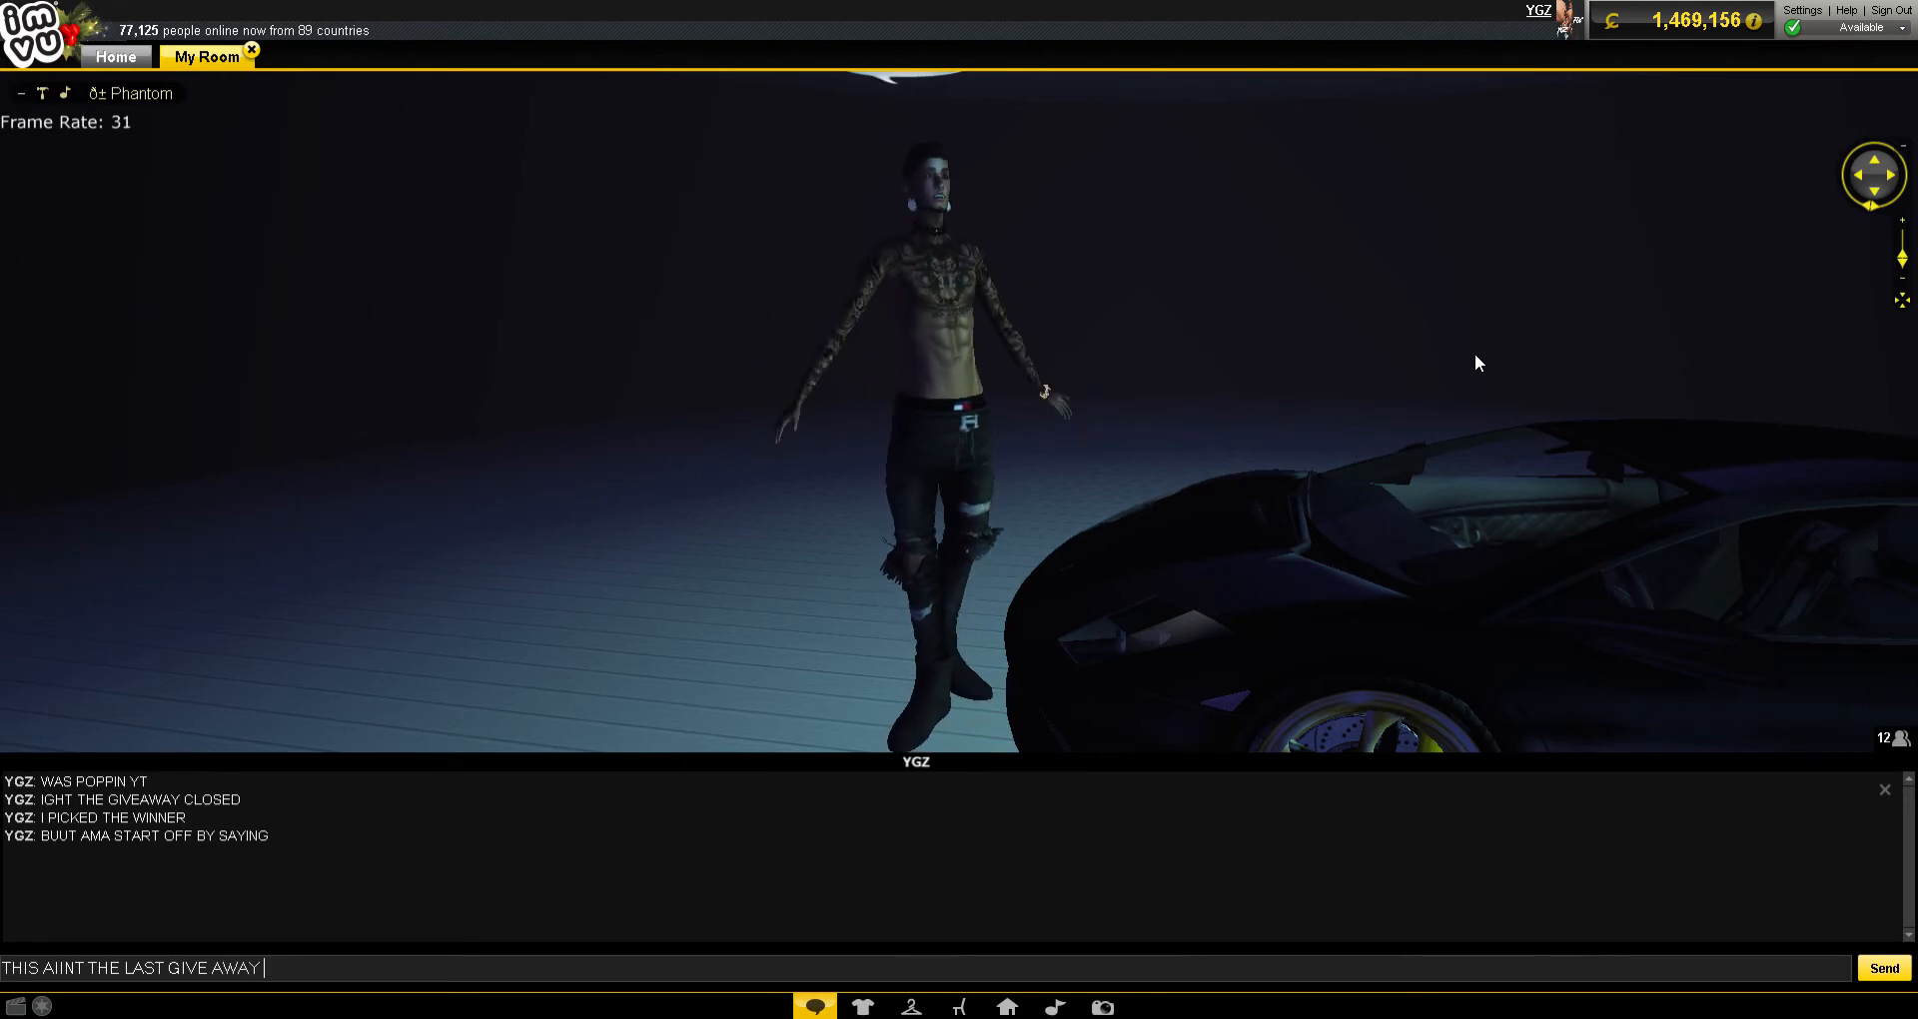
text(AMA DO IT)
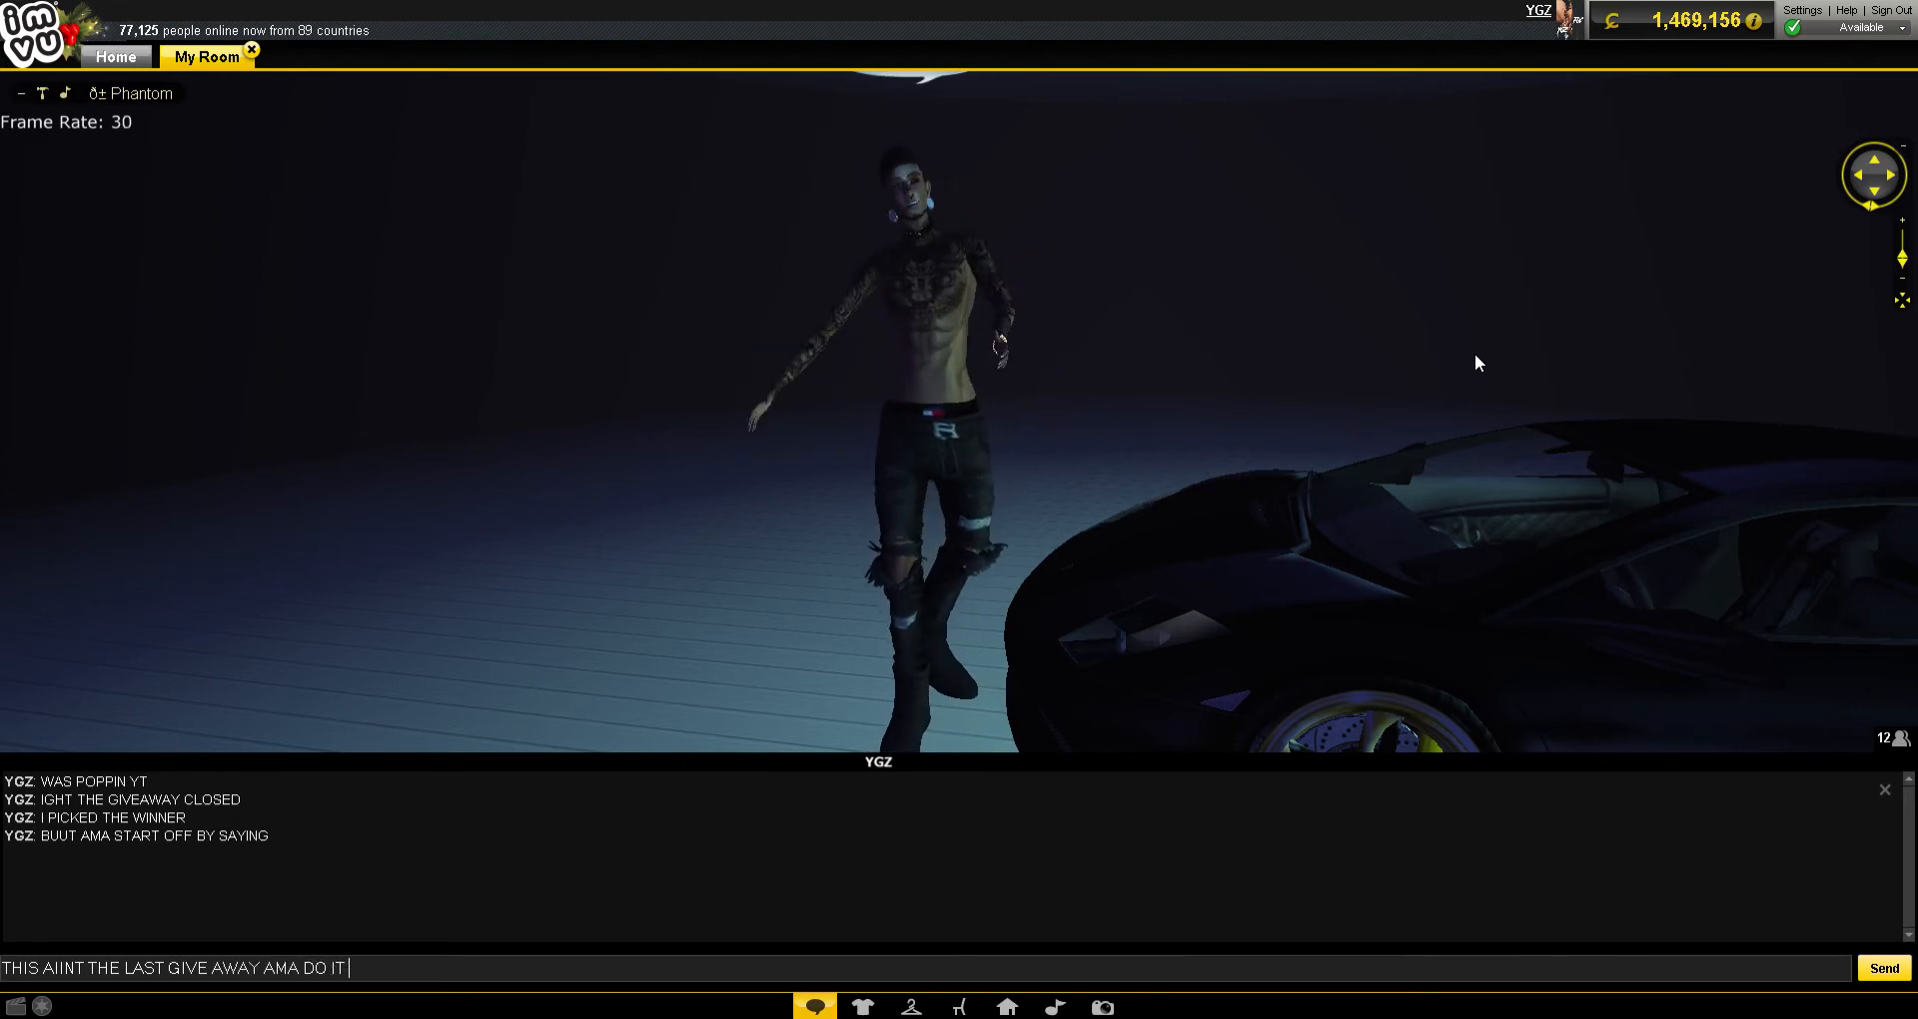
text(EVERY)
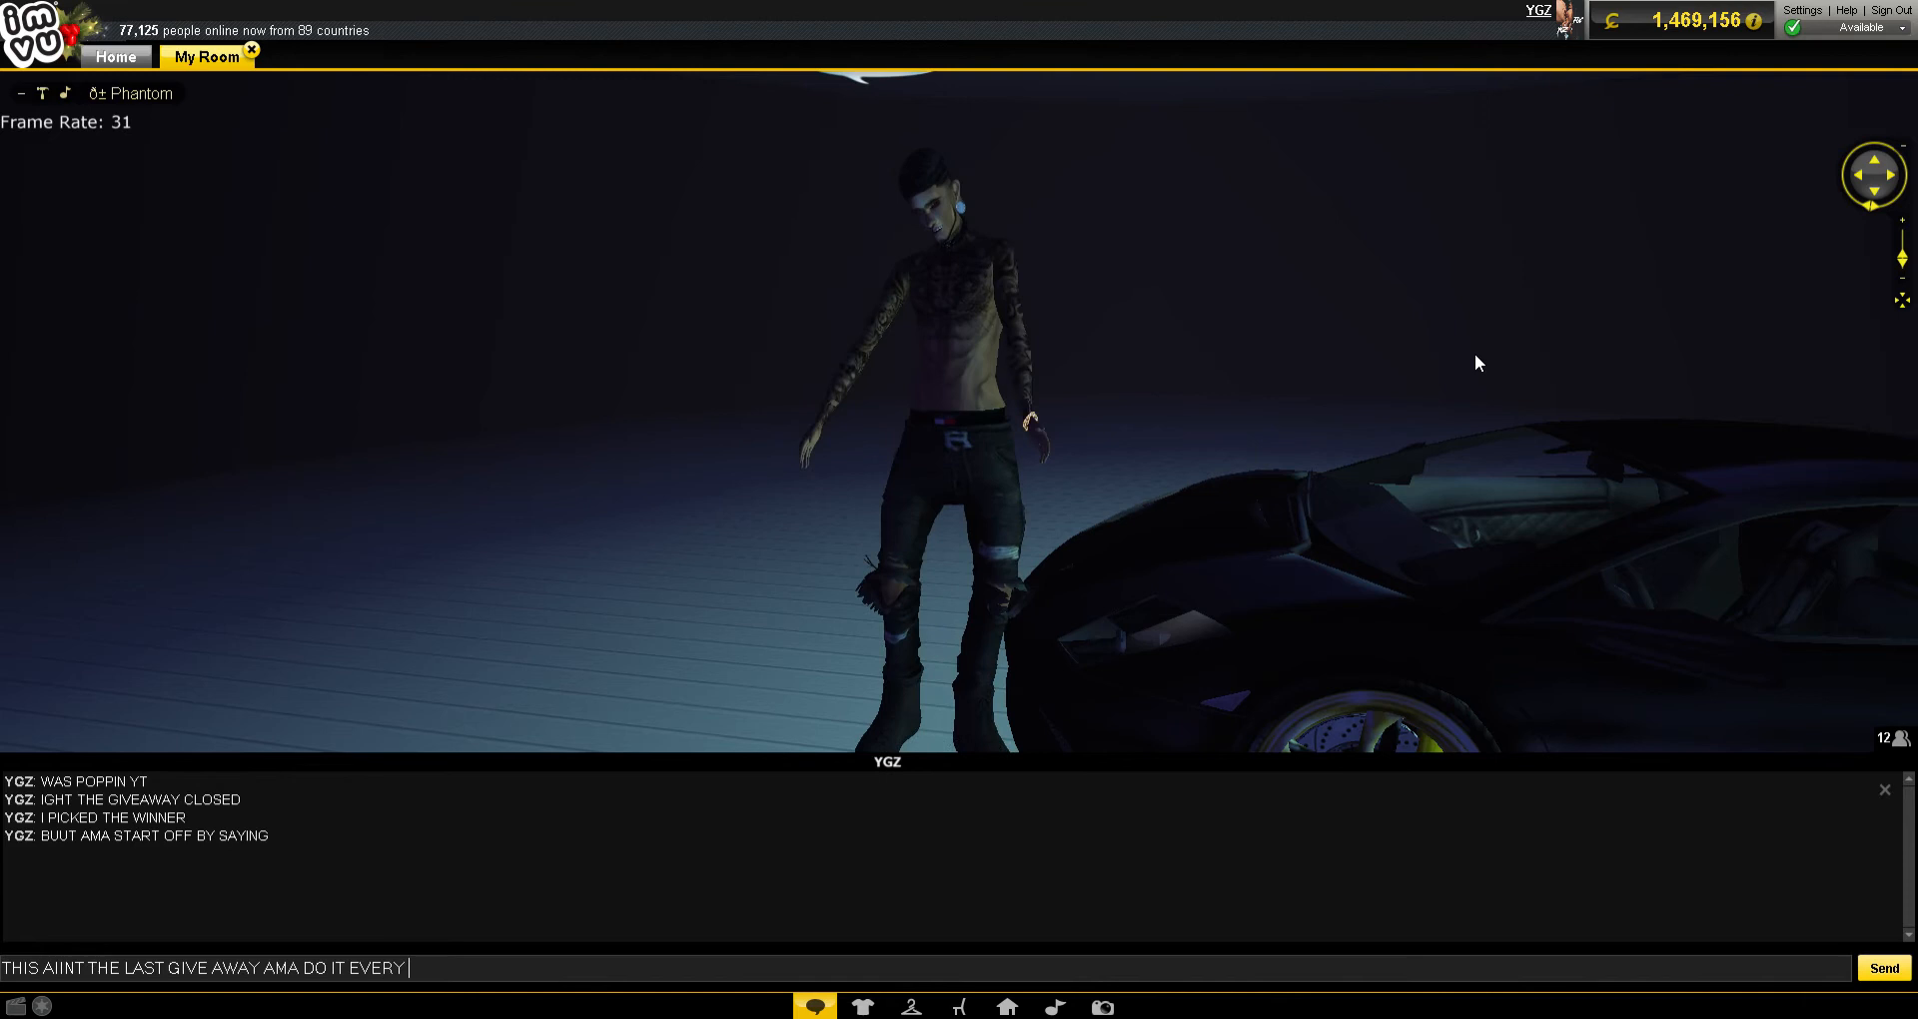
text(WEEK)
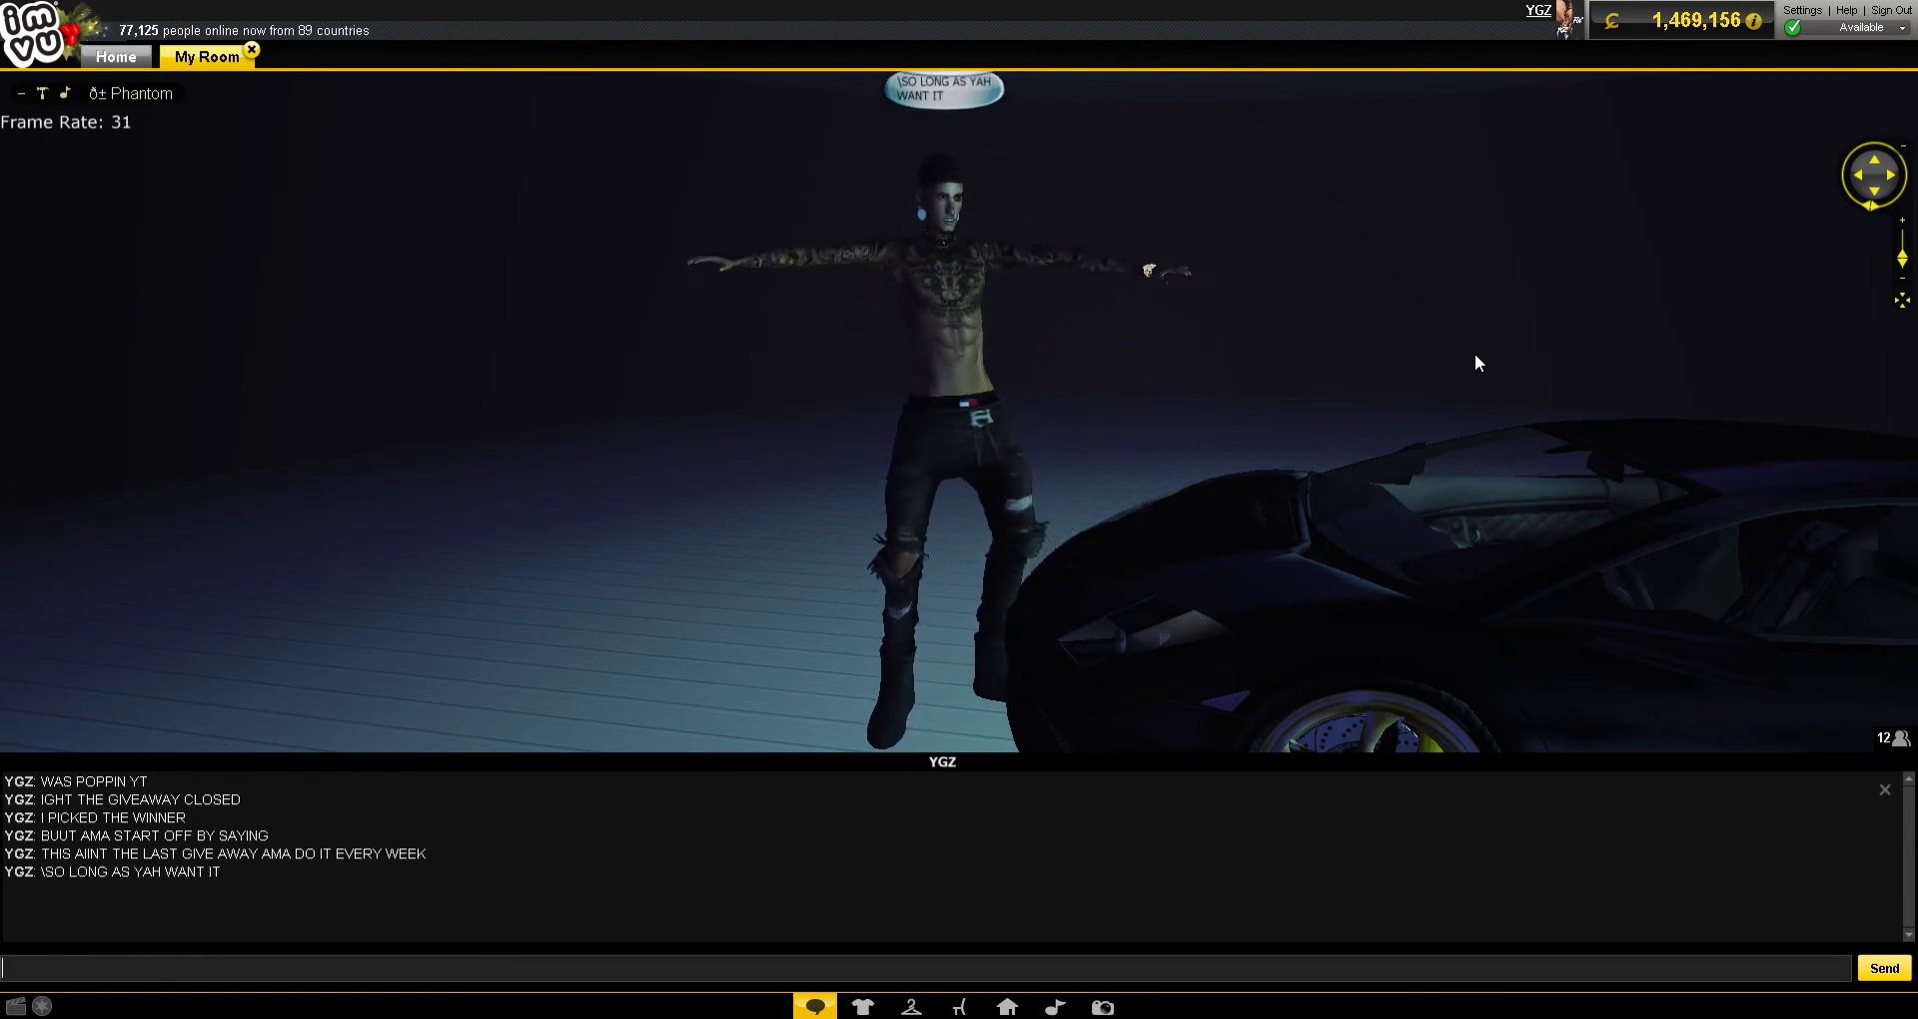
- Post chat lines asking viewers to just go share the vids, subscribe and like
text(JUST GOTTA SHARE THE)
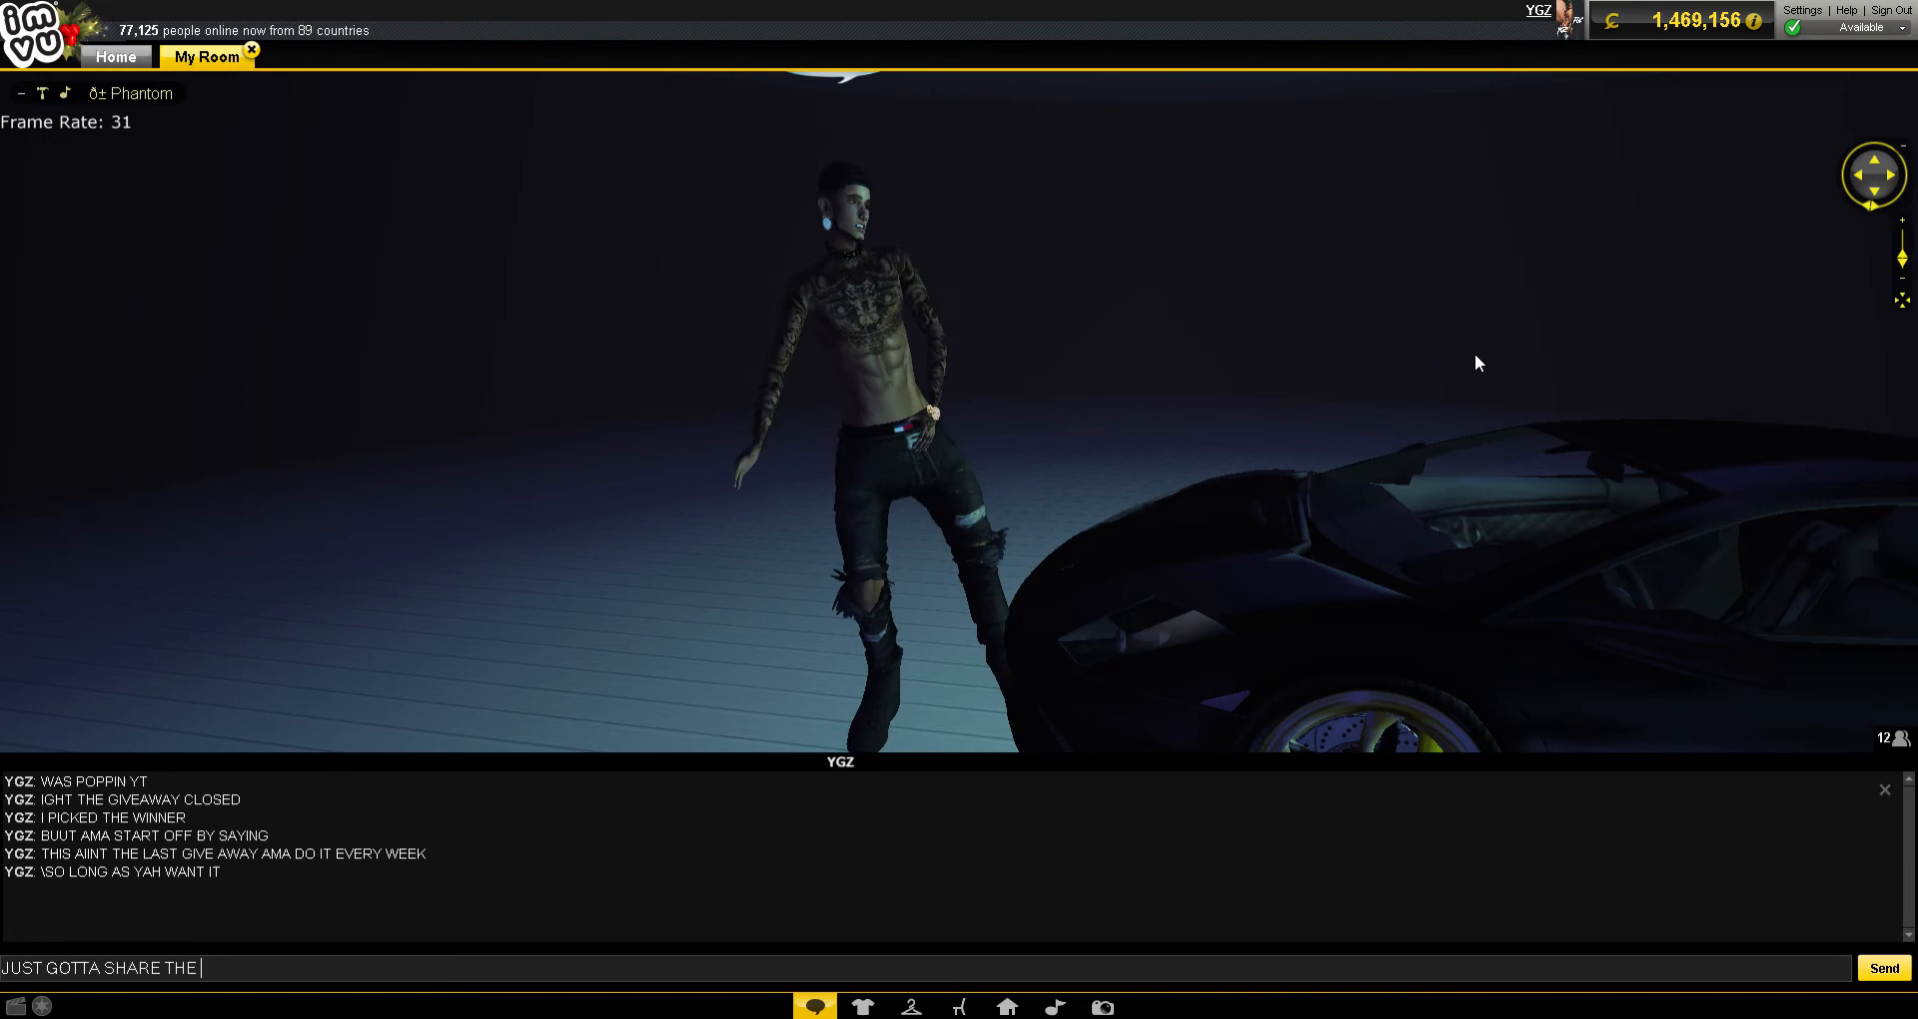
text(VIDS S)
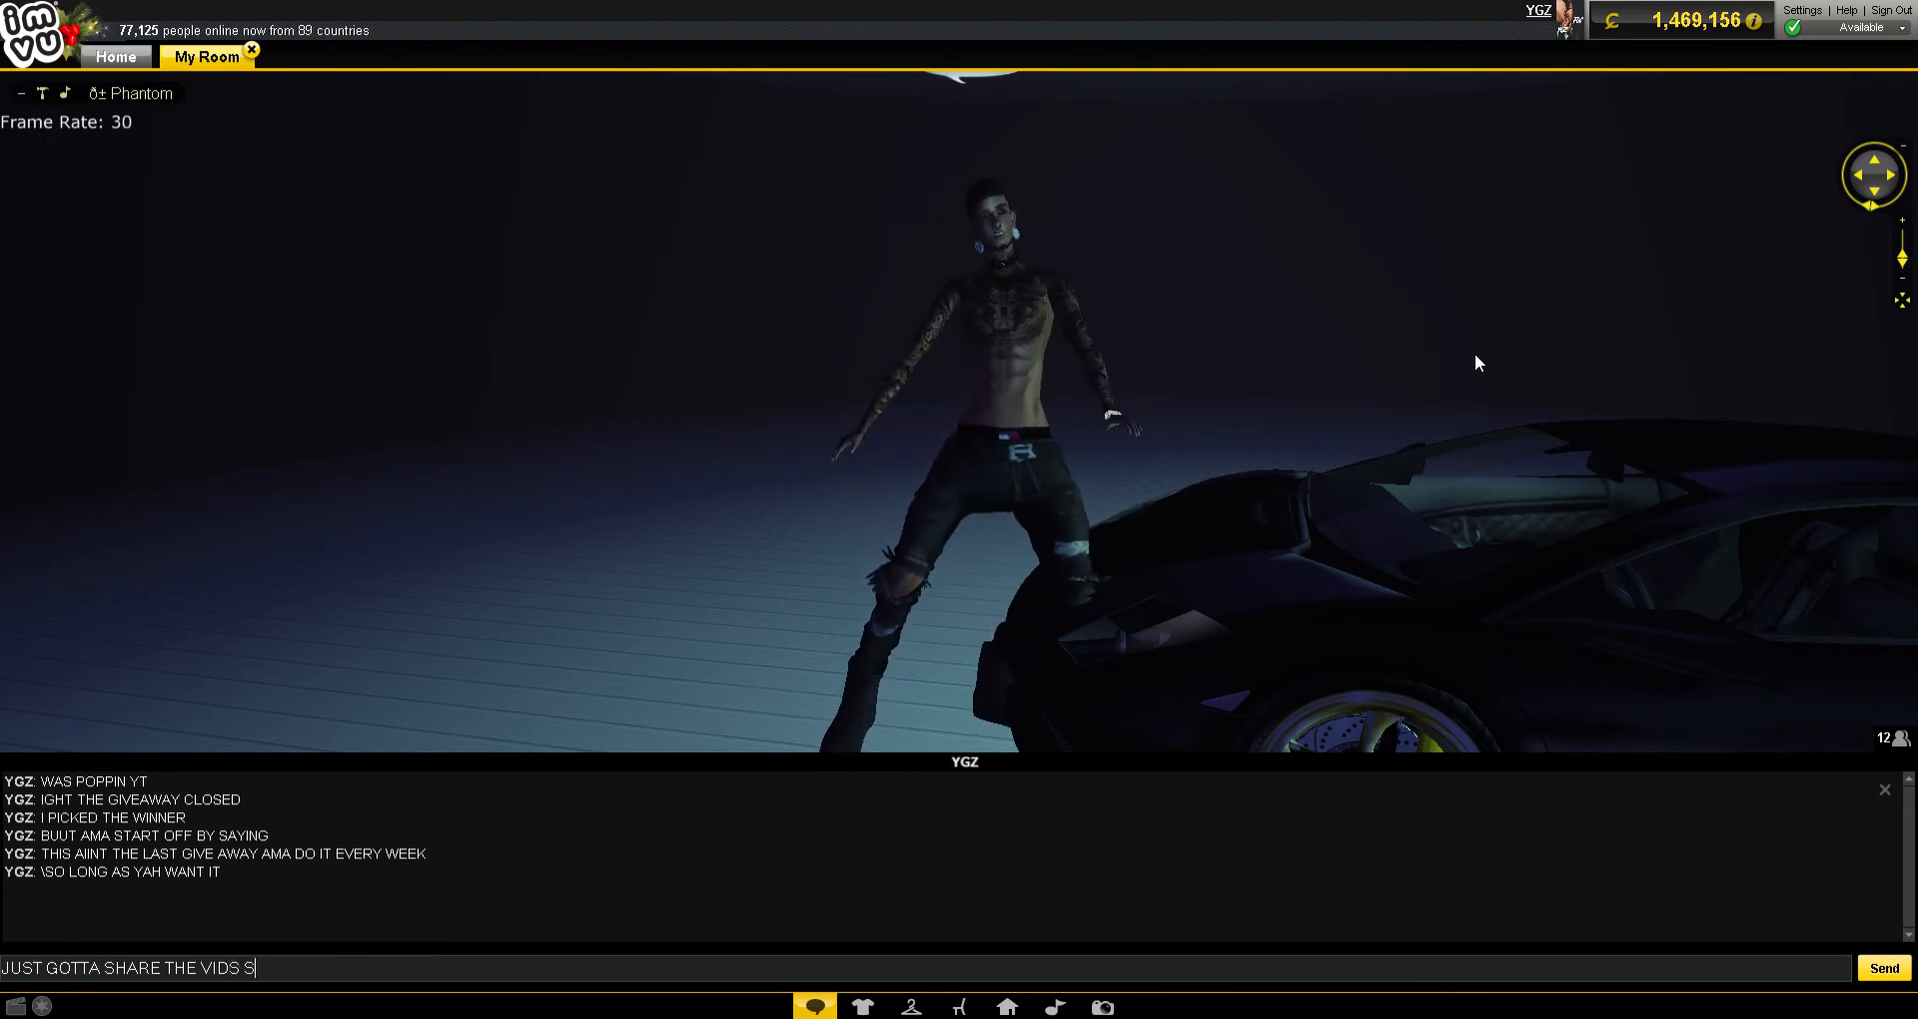
text(UB AND LIKE)
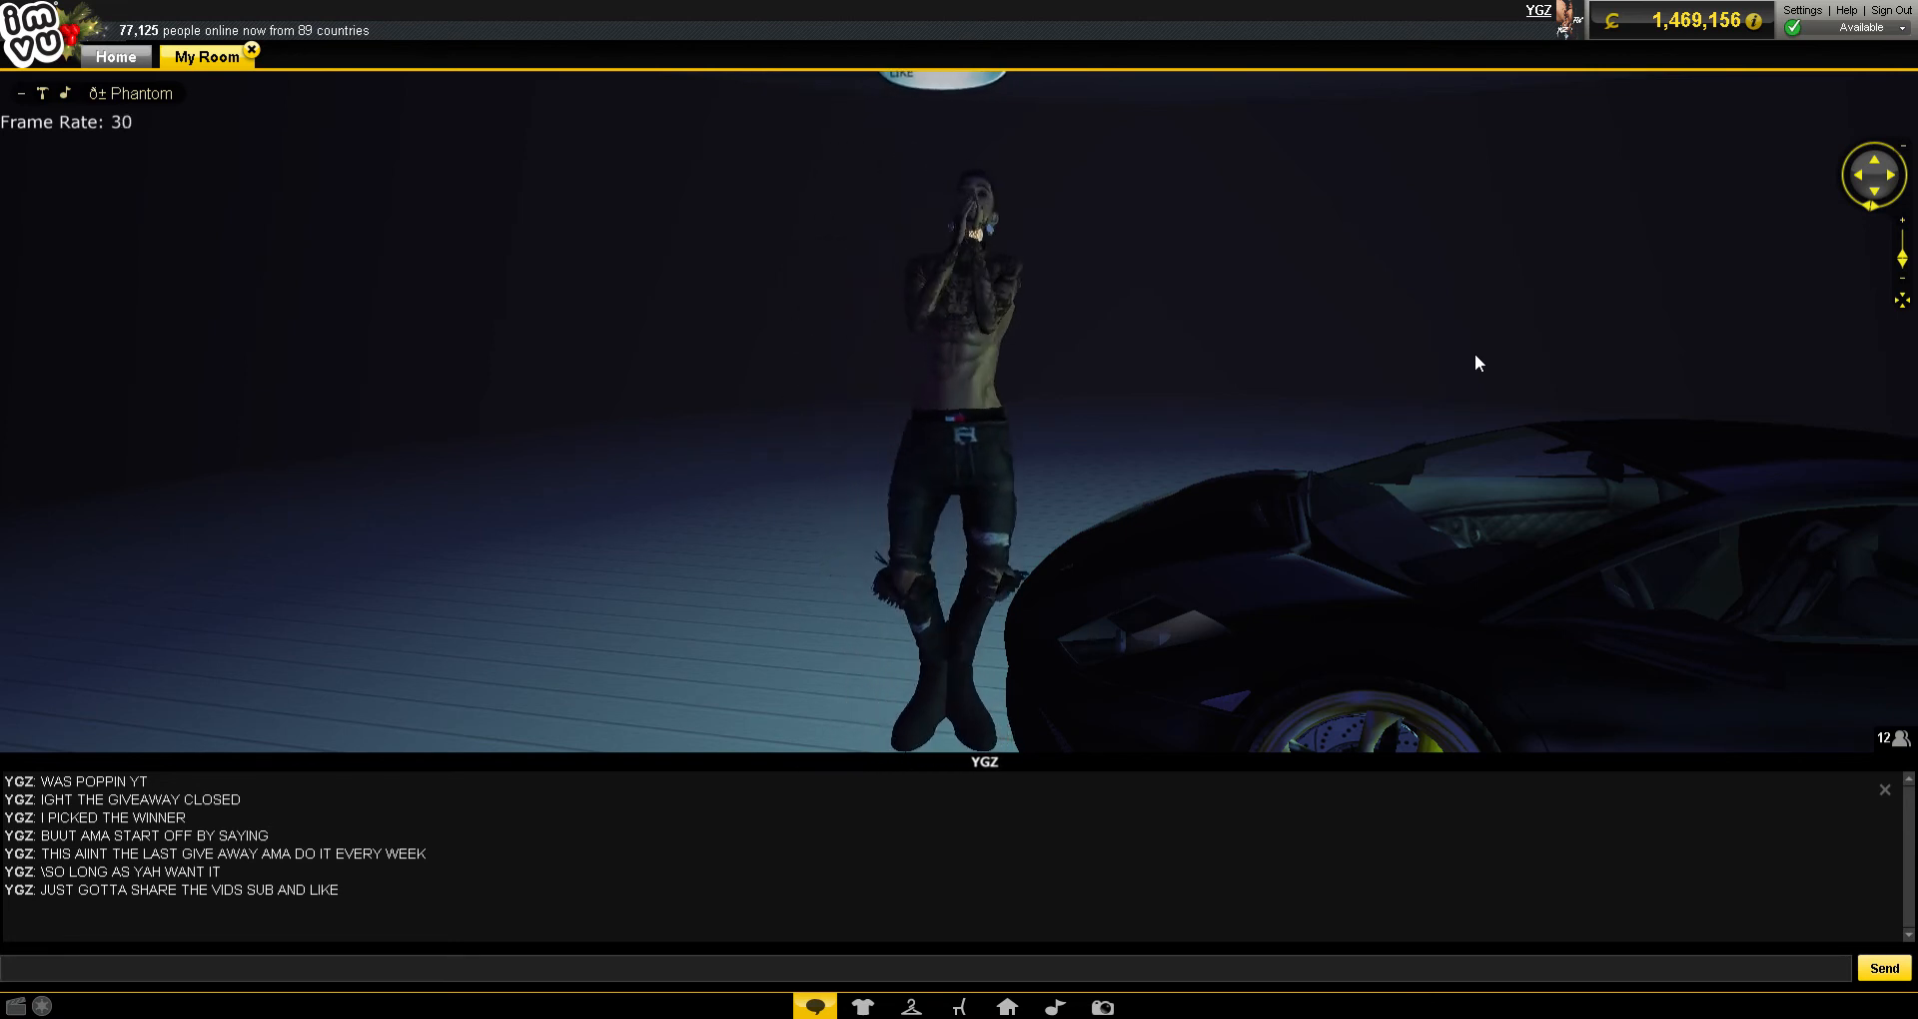
- Post chat lines saying everyone gets a chance to win
text(A)
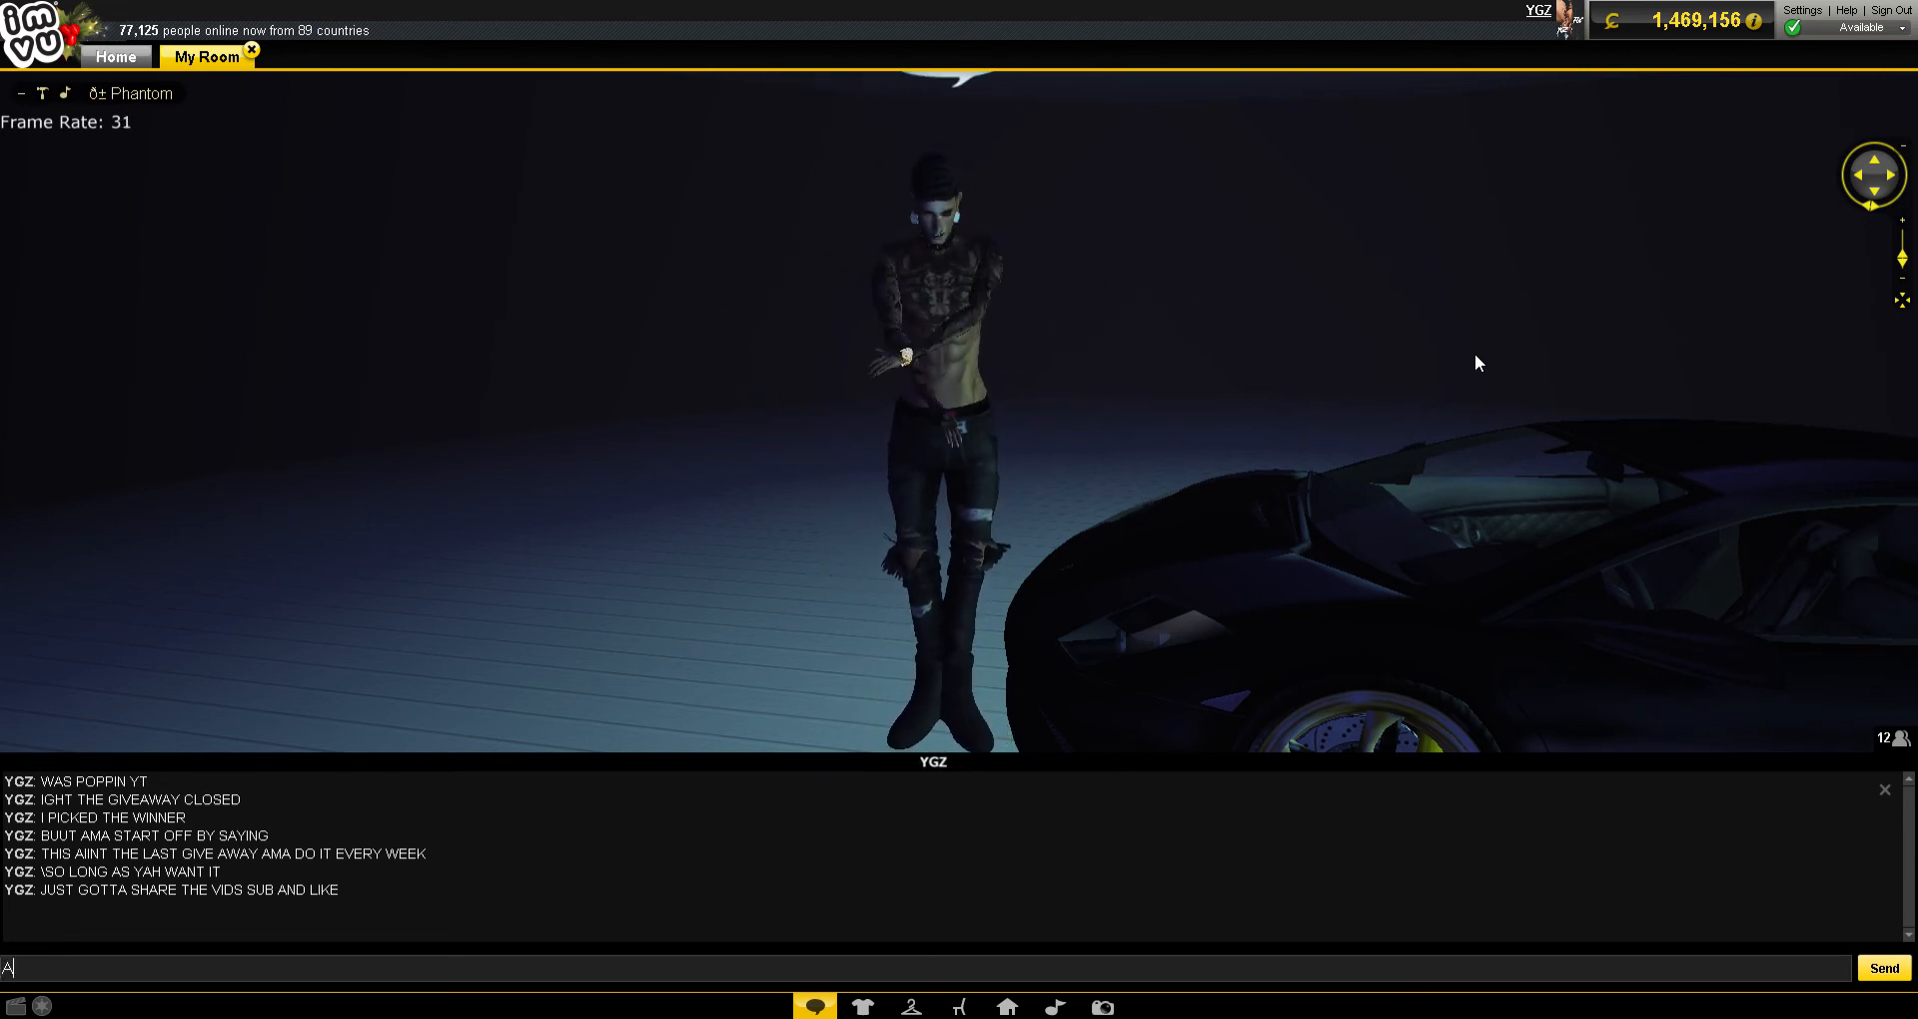
text(IM SETTING THESE)
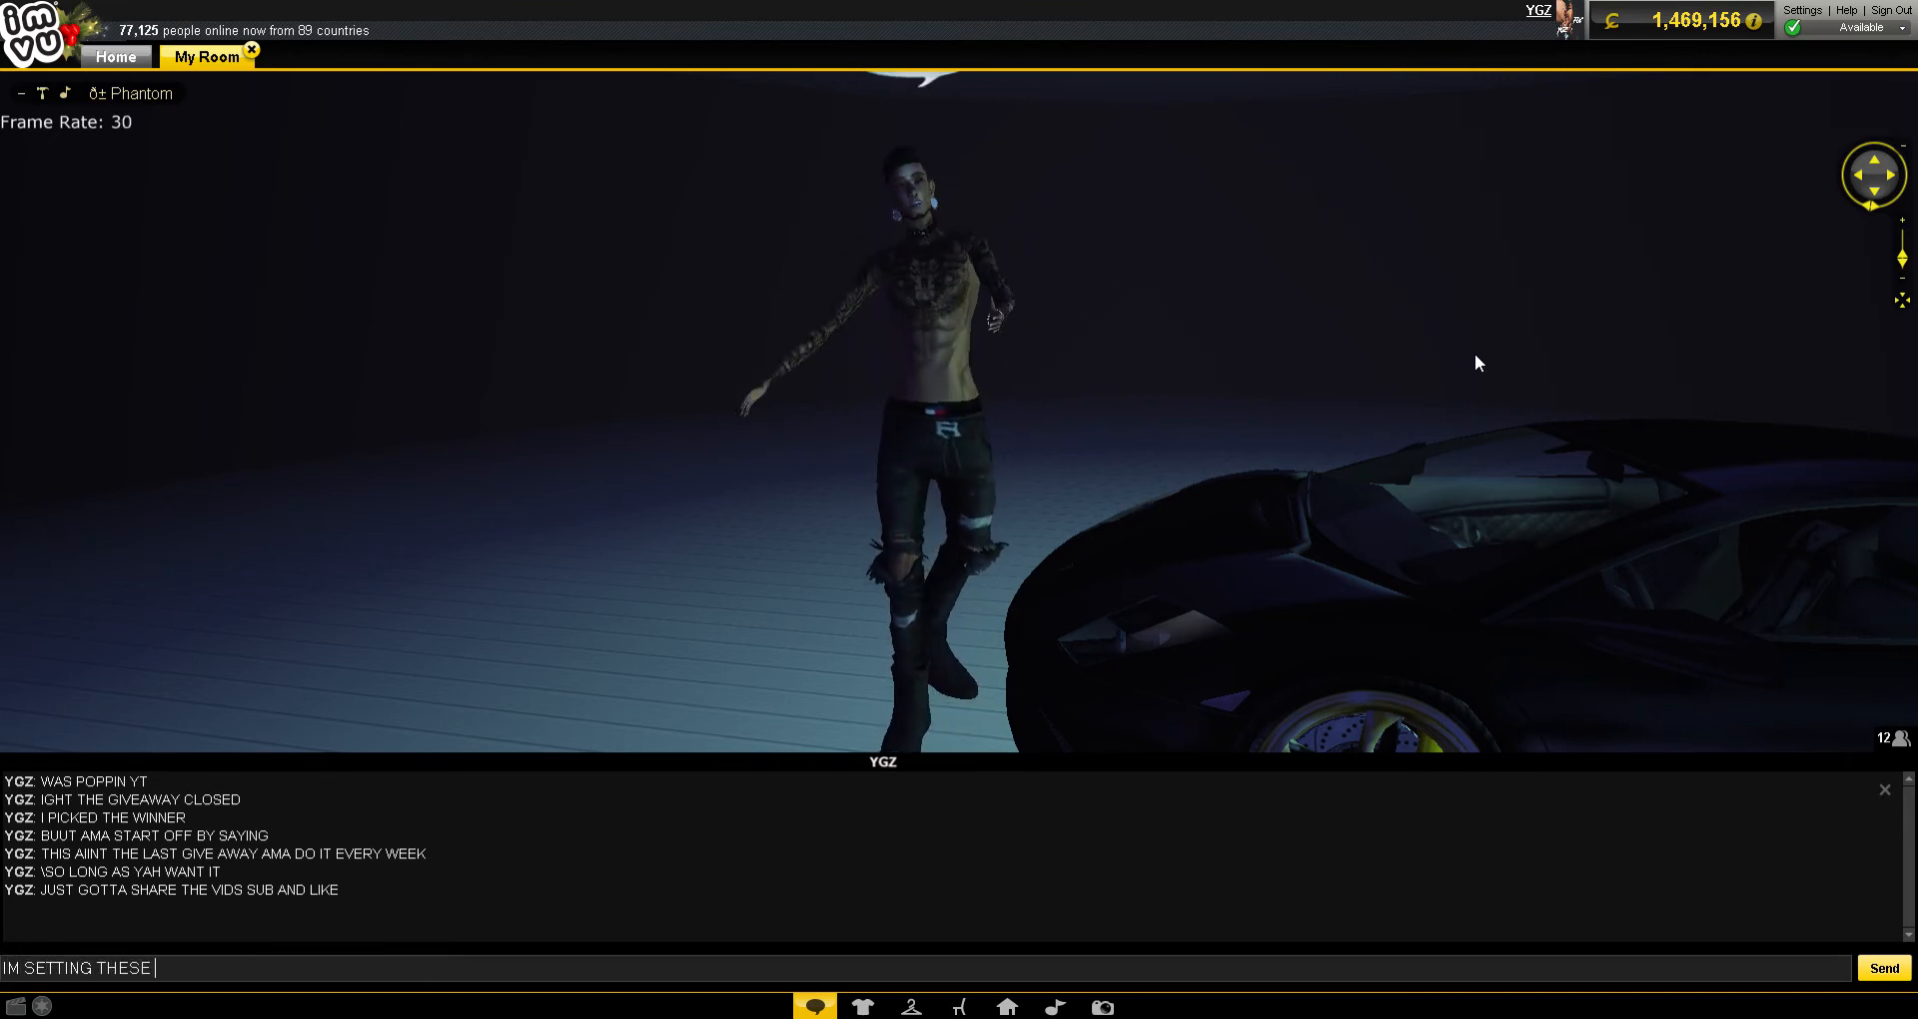
text(UP SO ERRONE GOT A)
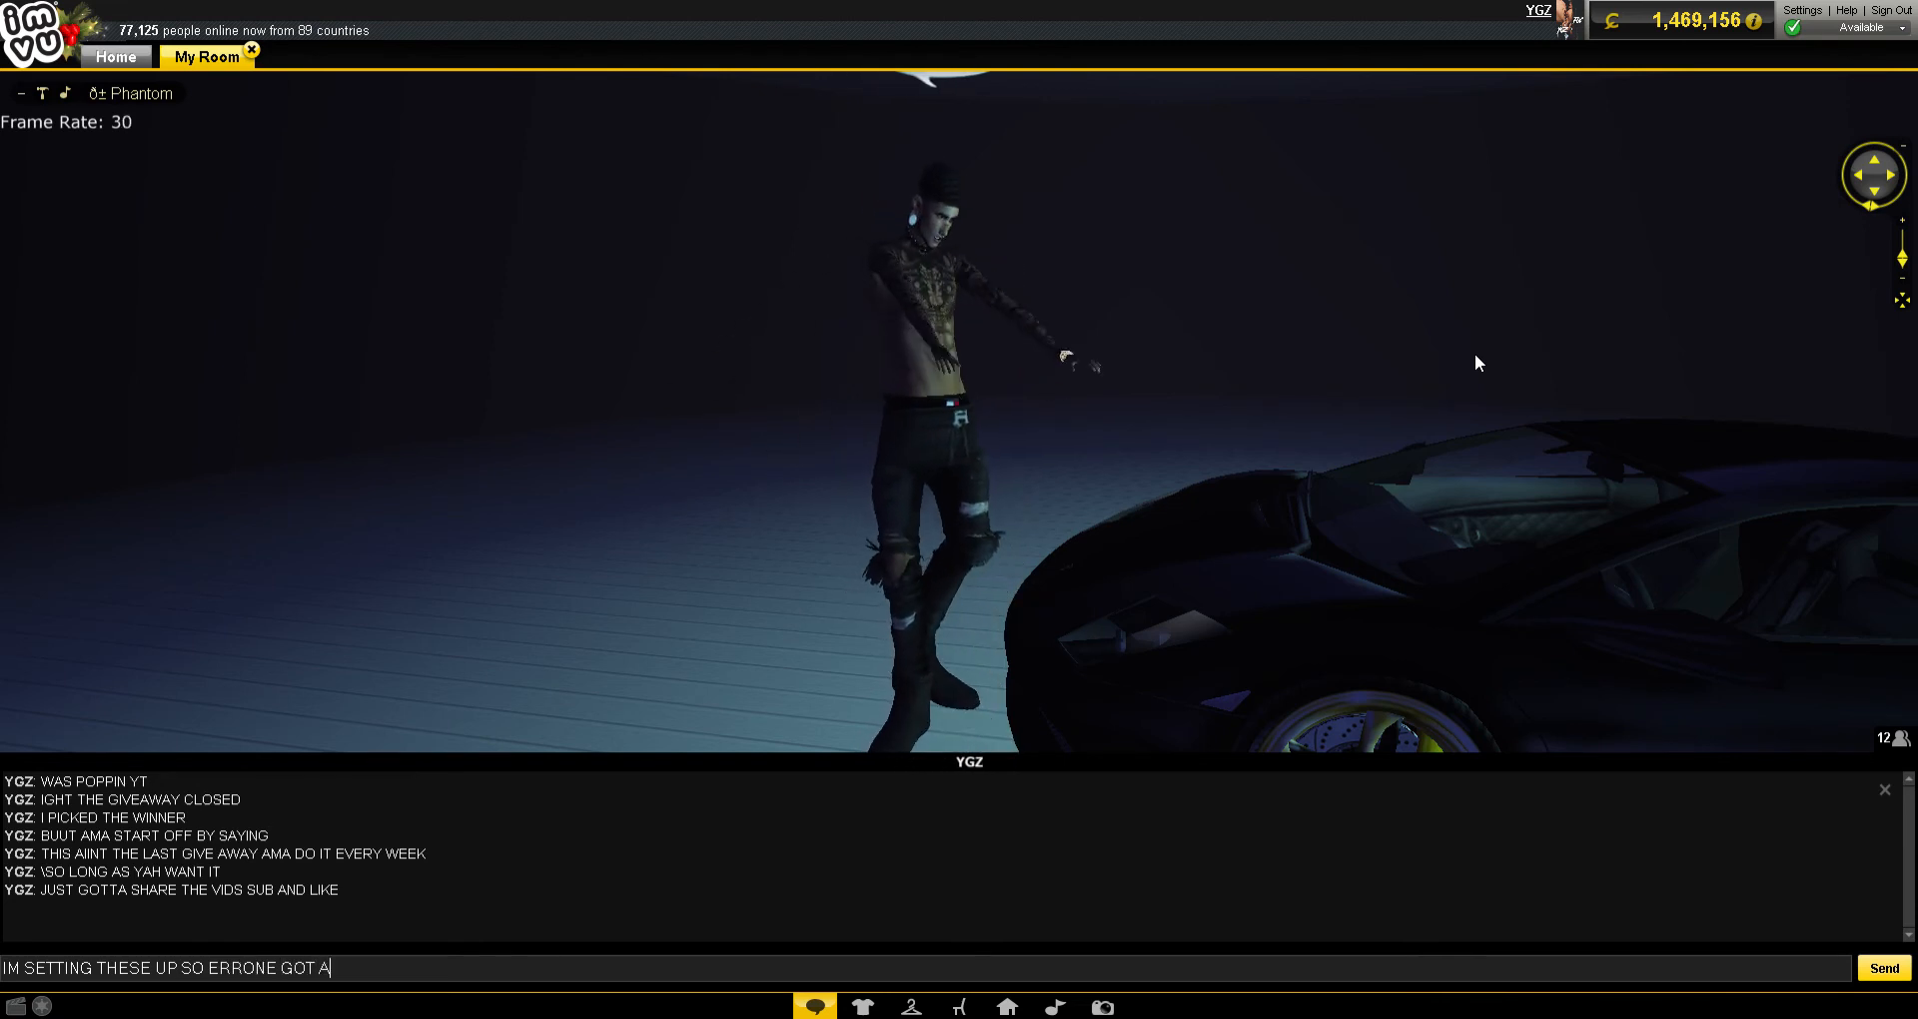
text(CHANCE TO W)
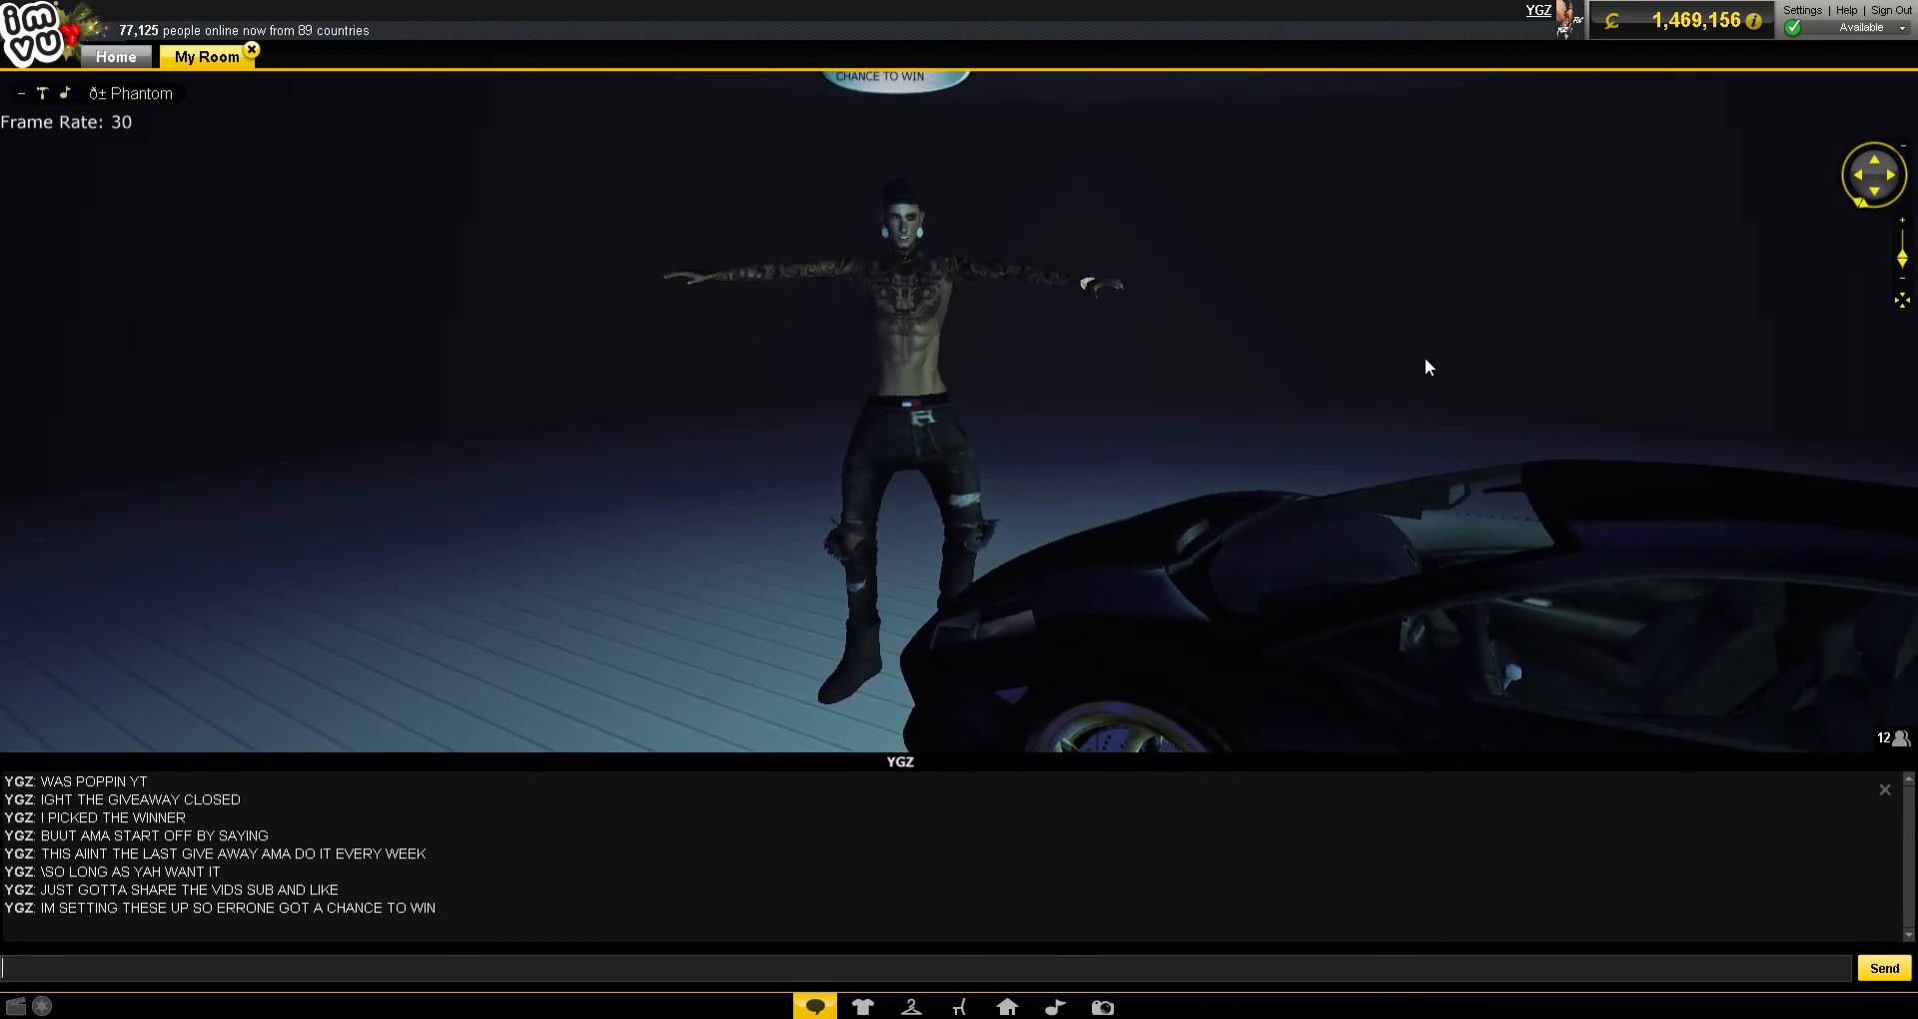
- Post chat lines saying let's get to the point, and urging viewers to subscribe and shop YGZ
text(BUT ANYWAY LETS)
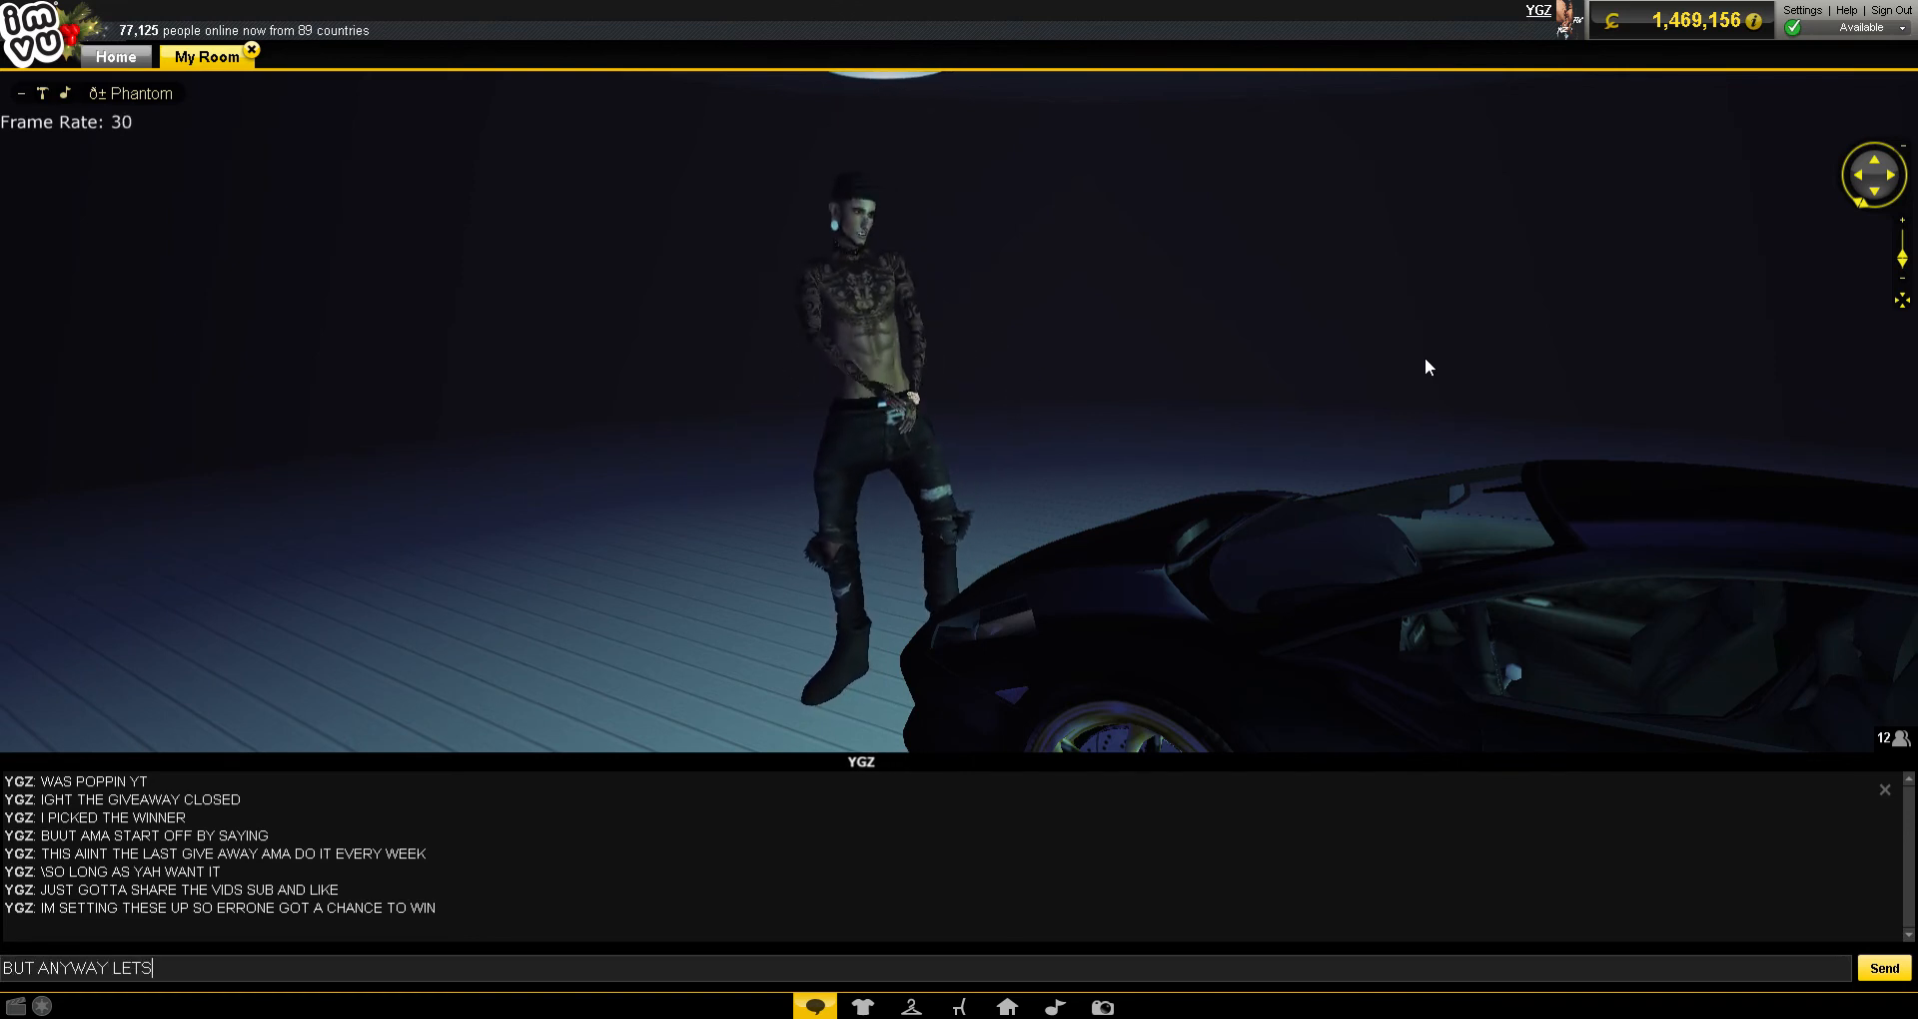
text(GET TO TH)
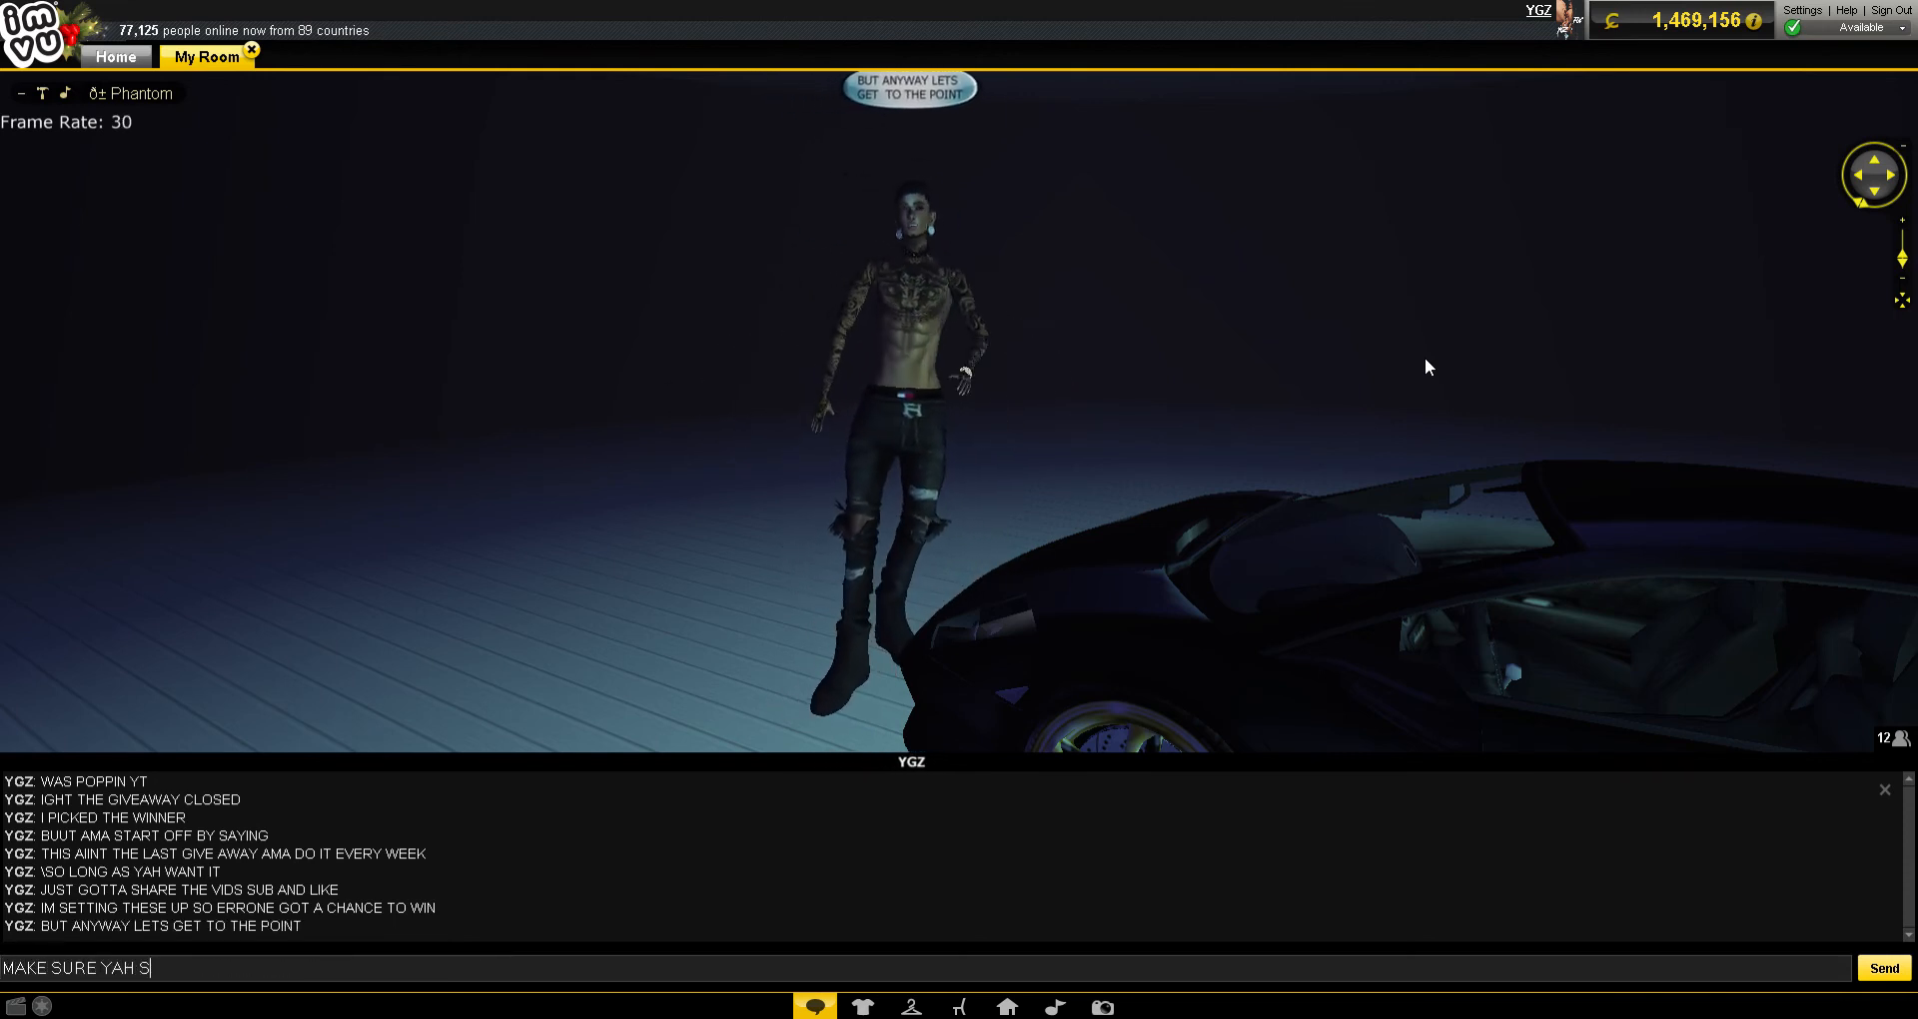
text(UB AND SHO)
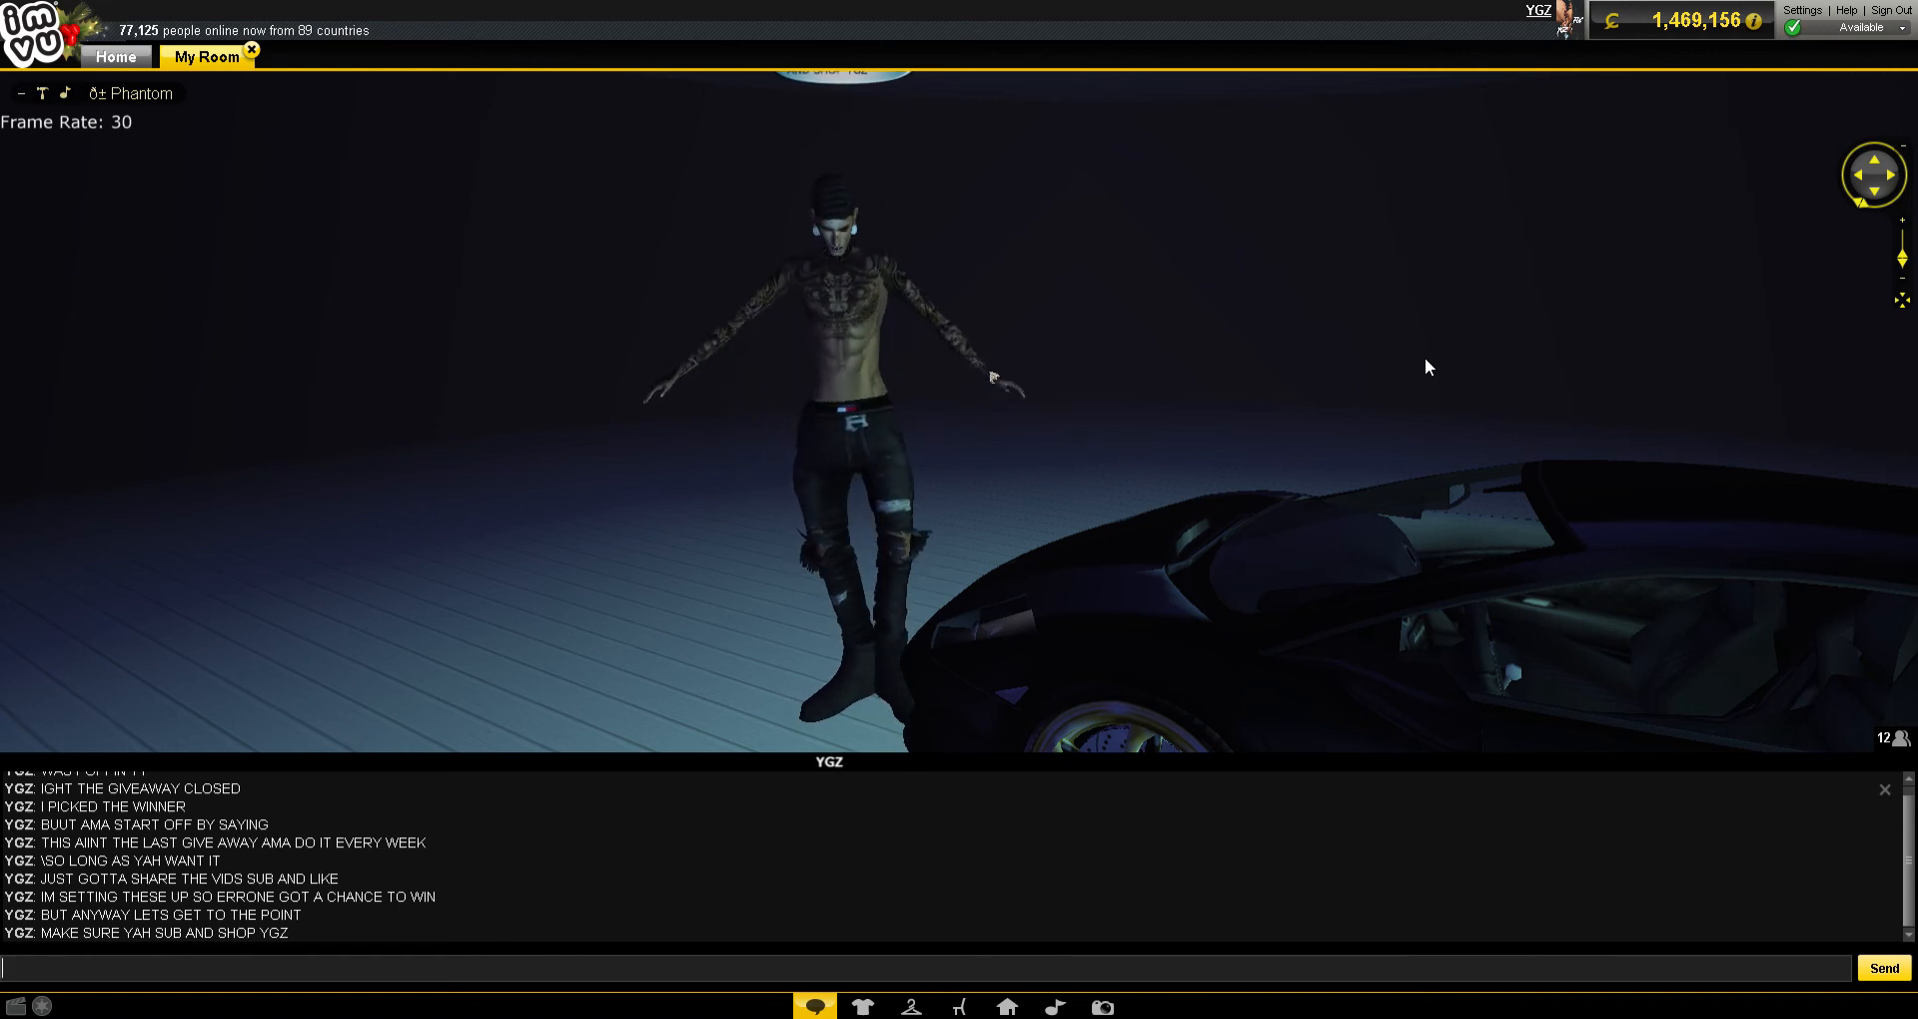
- Send 'THE', 'WINNER IS' and a line of dots in chat to build suspense
text(TH)
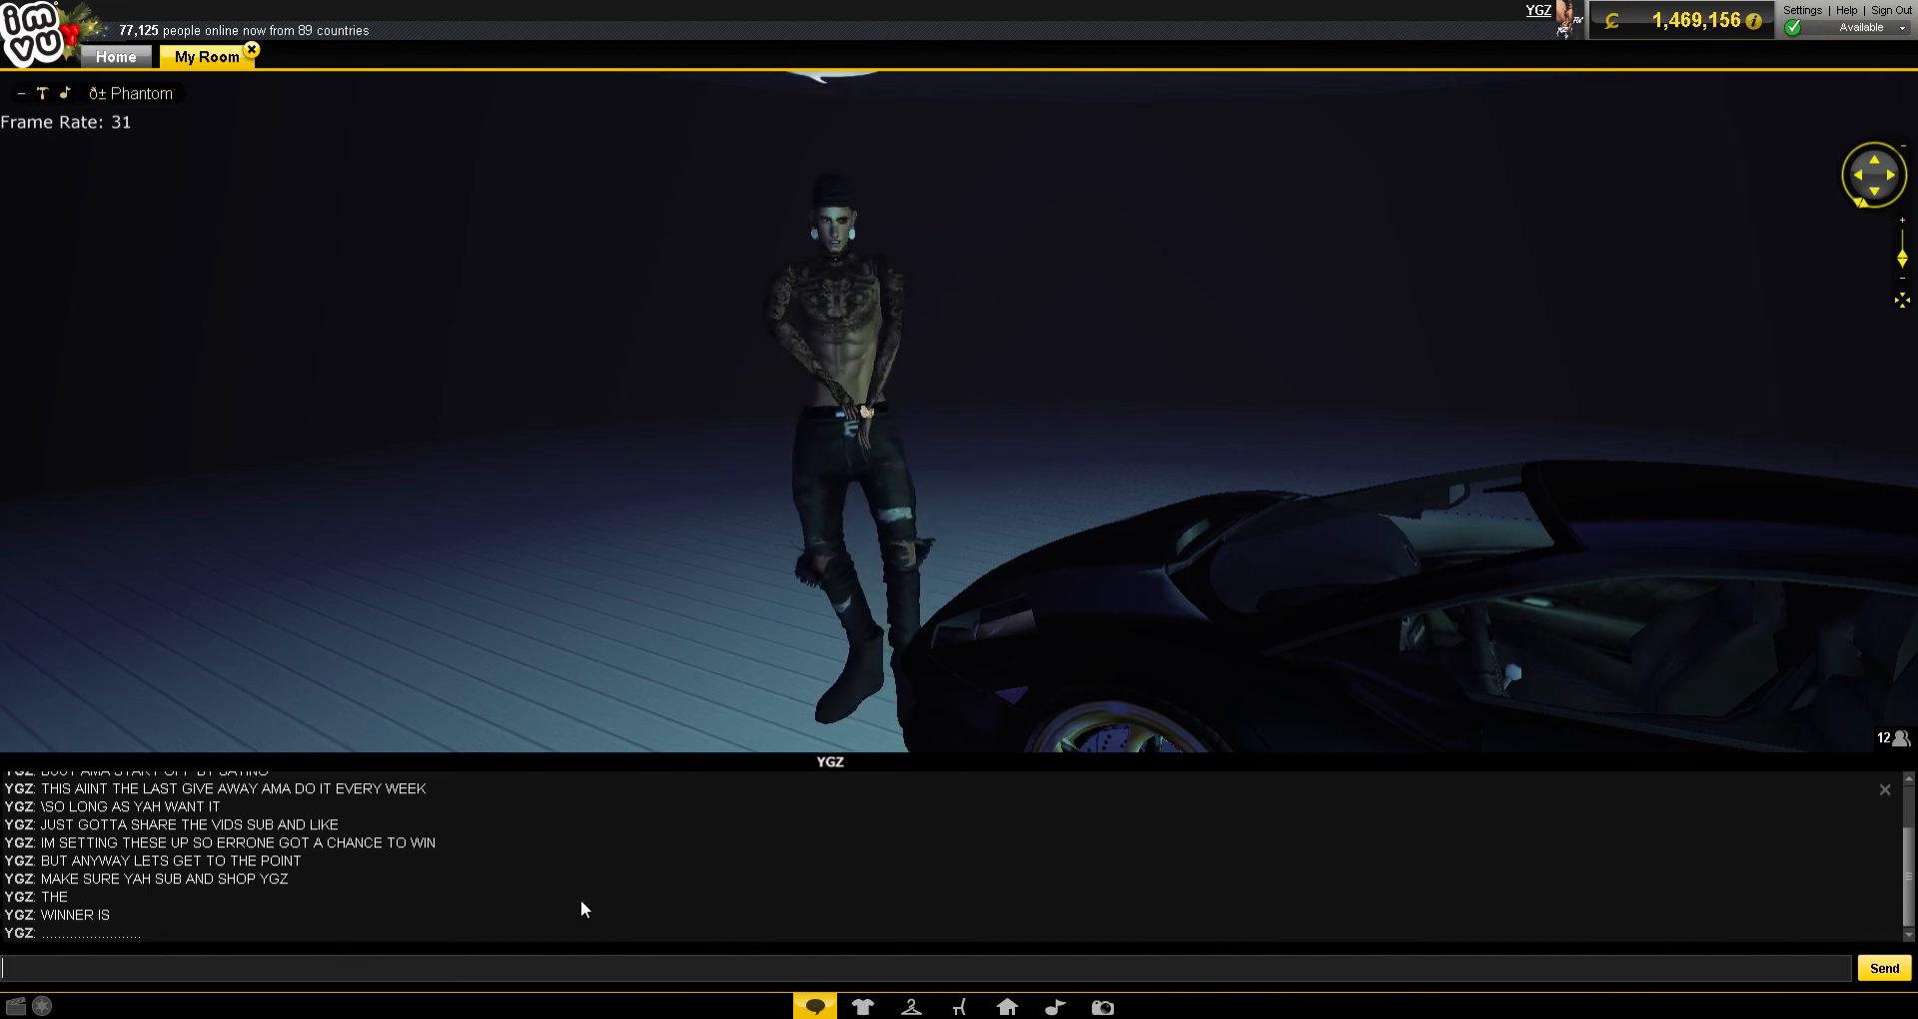
- Post chat lines telling the winner they'll be contacted and paid the full 20K
text(U WILL BE CONTACTED AND)
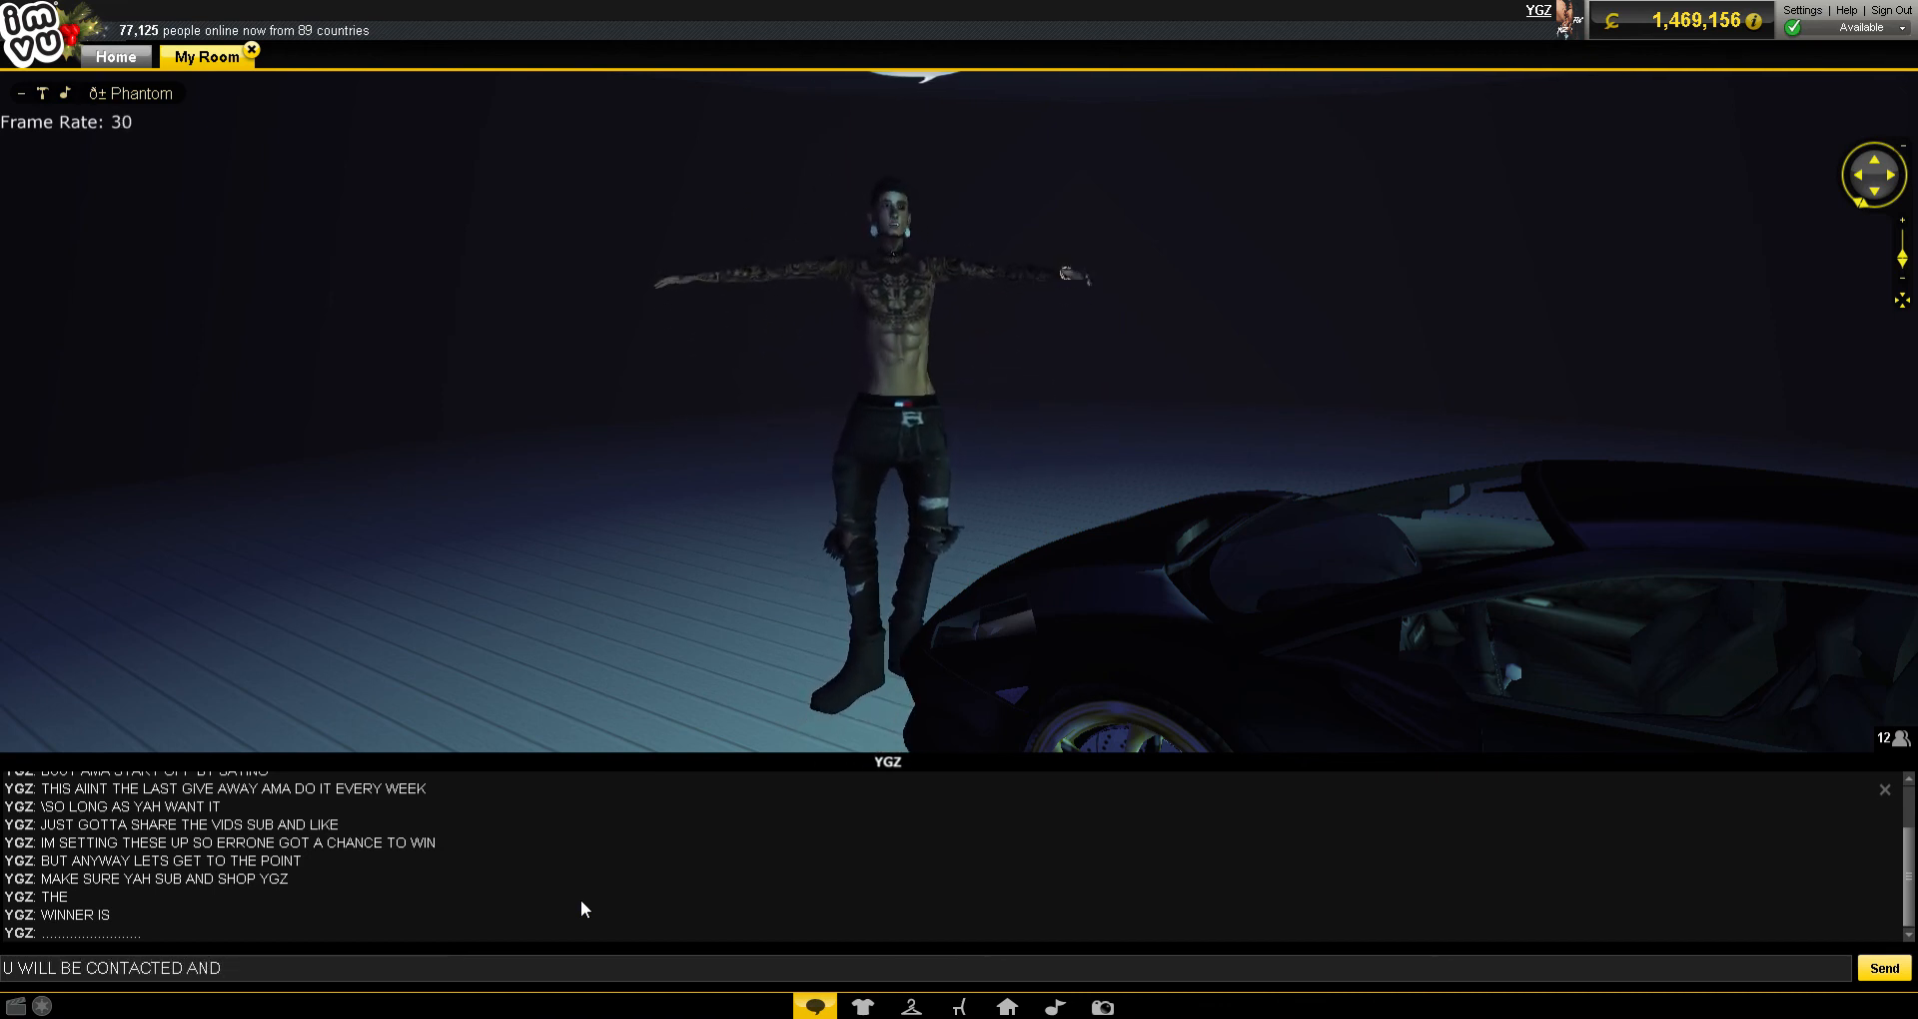
text(PAID)
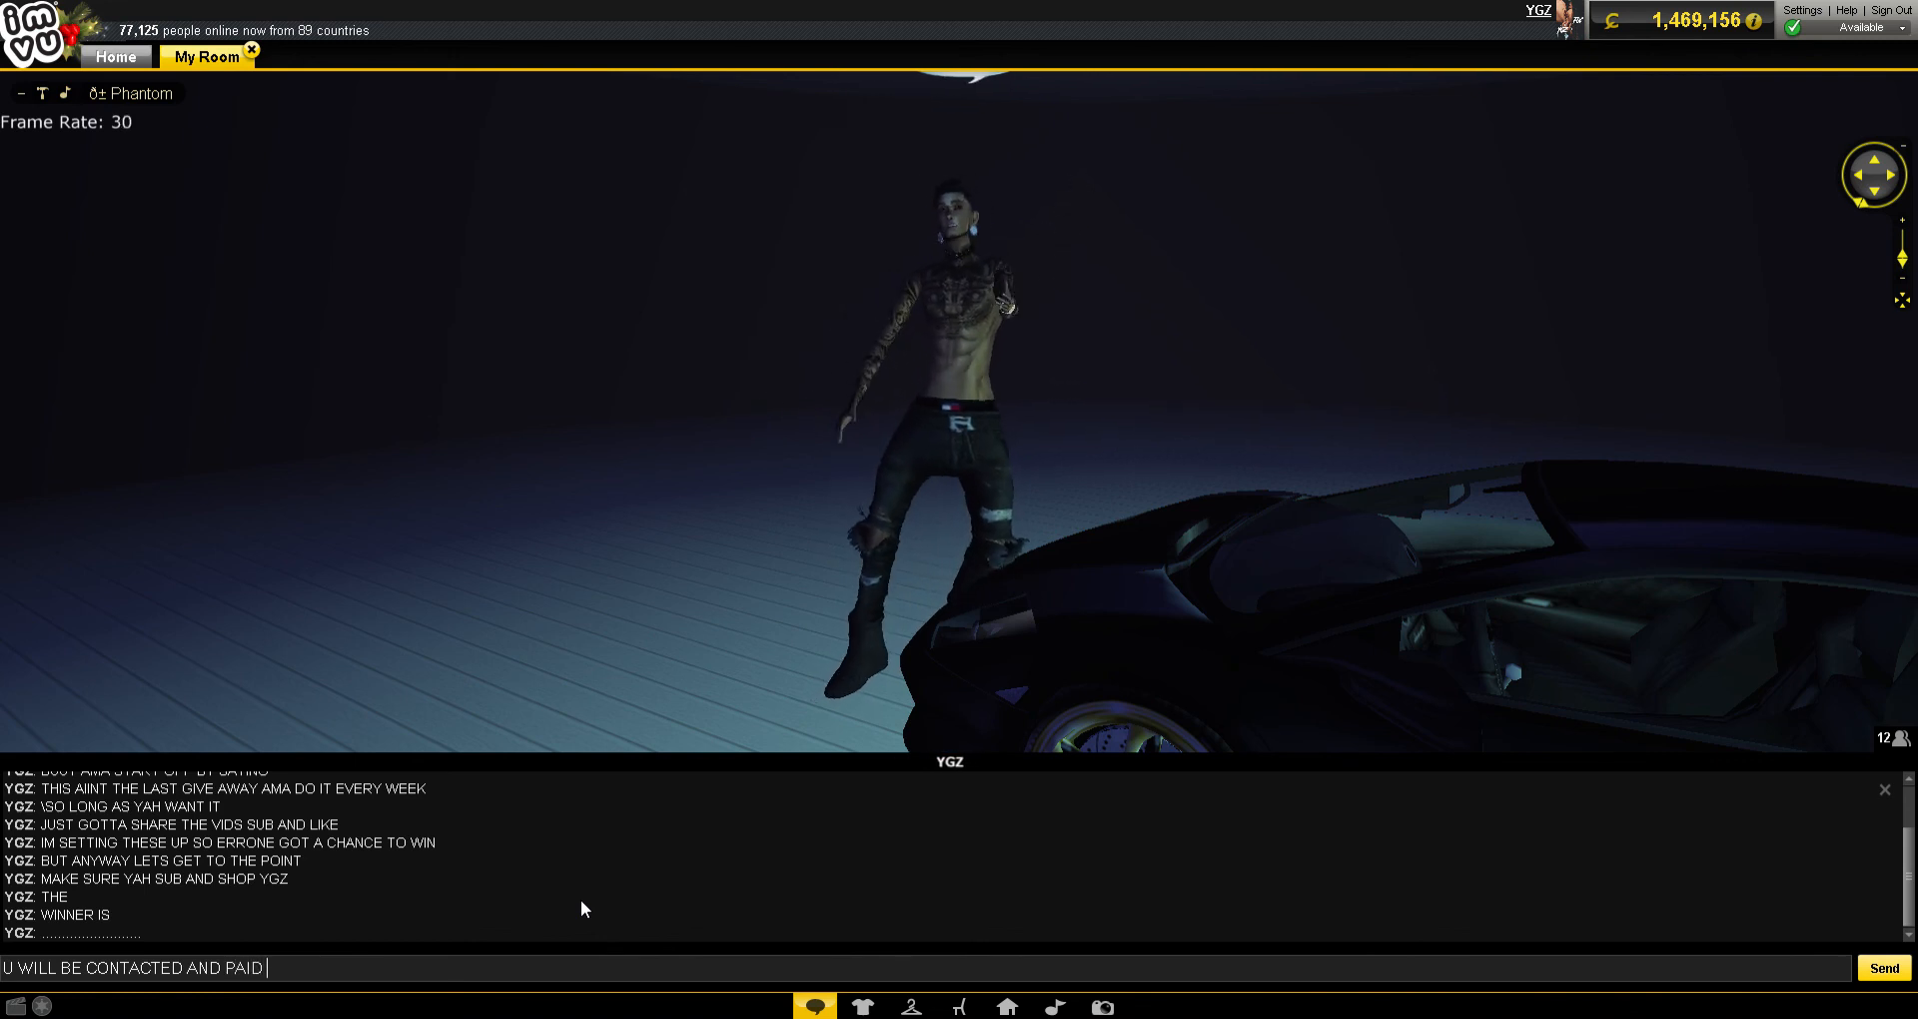
text(THE FULL)
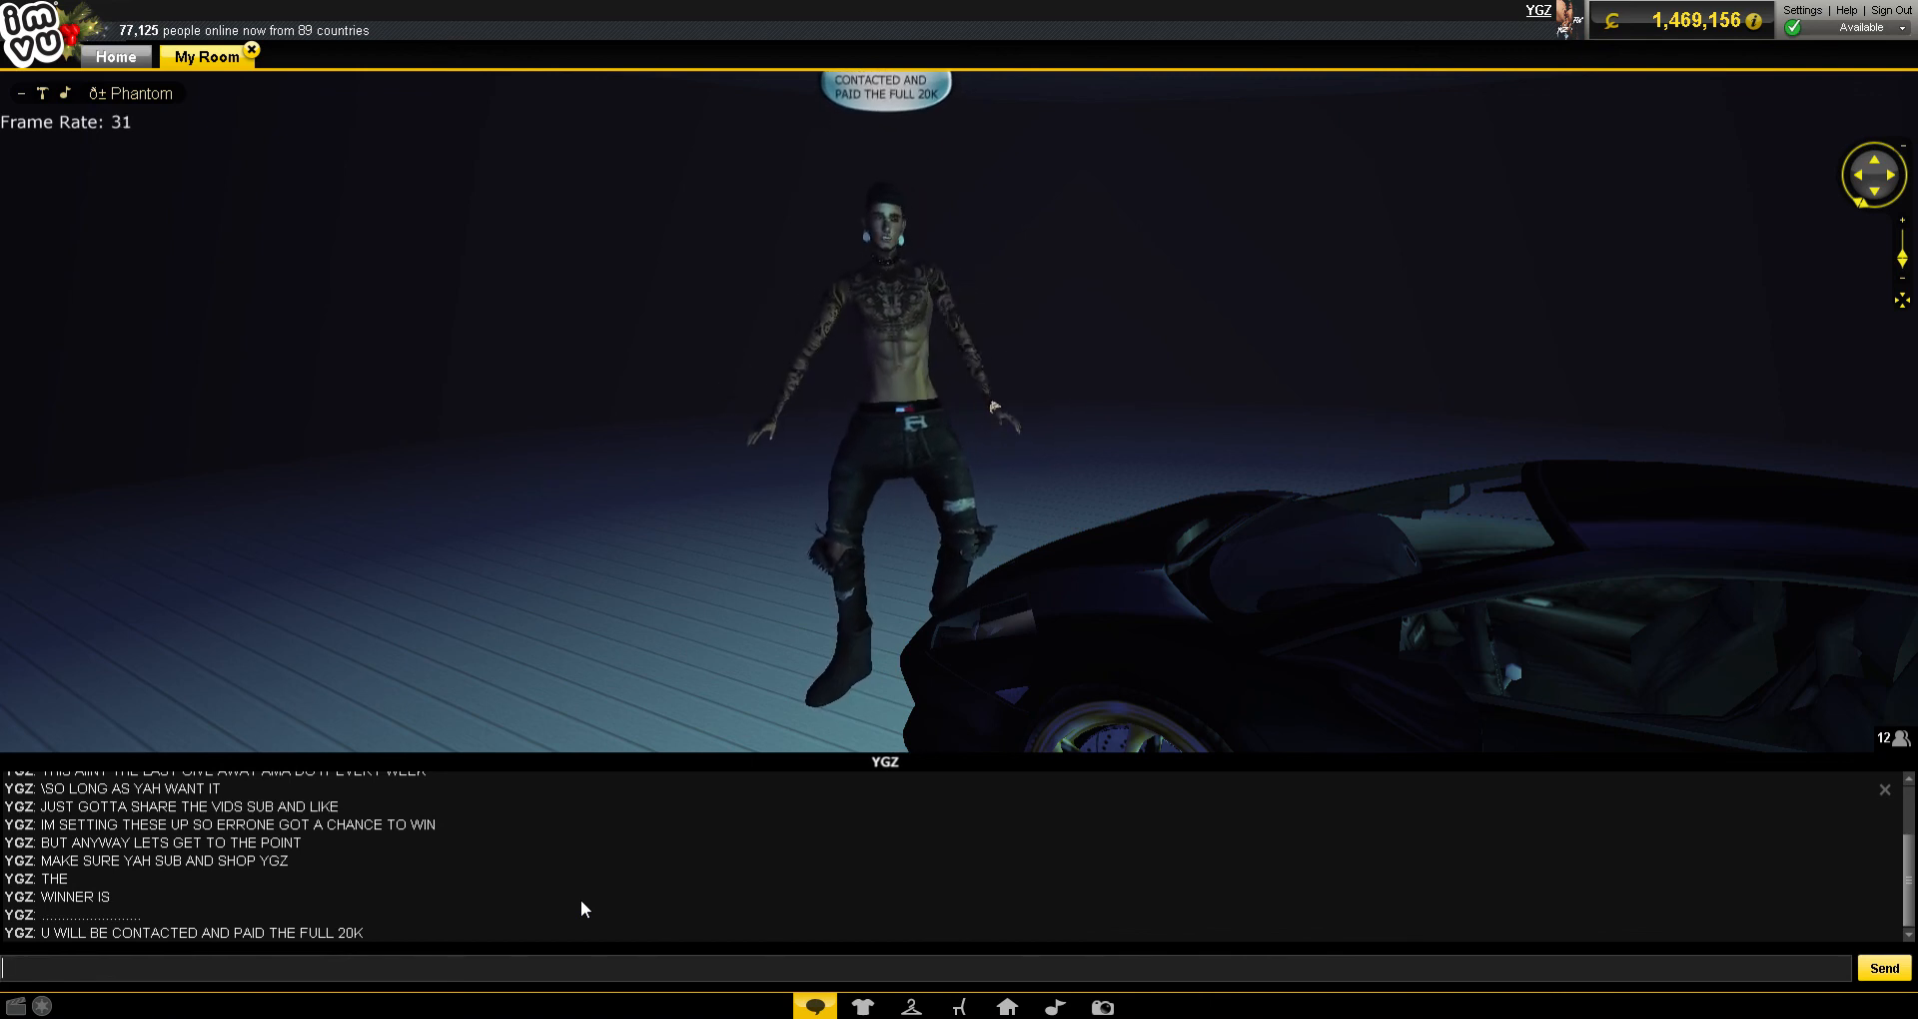
- Post the sign-off lines 'OFF DIS YAH', 'SUB', 'LIKE' and 'ALLAT'
text(OFF DIS)
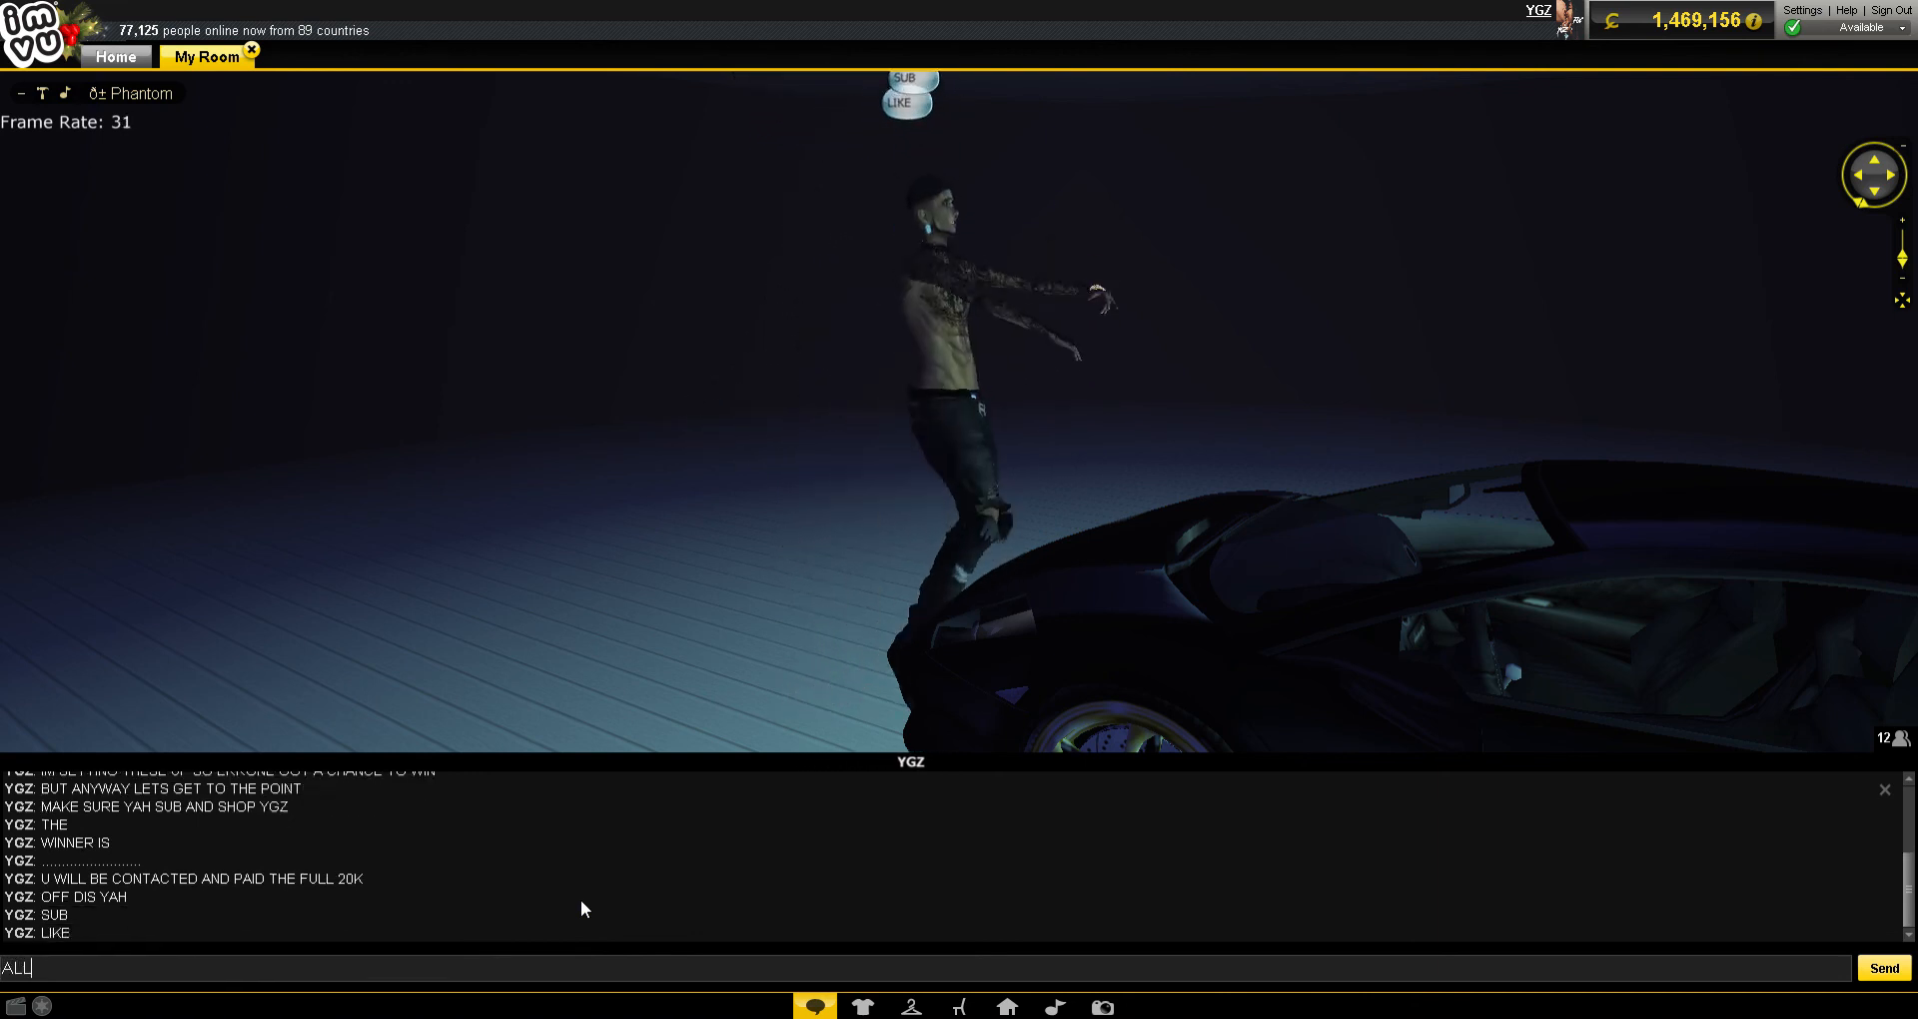
click(1884, 968)
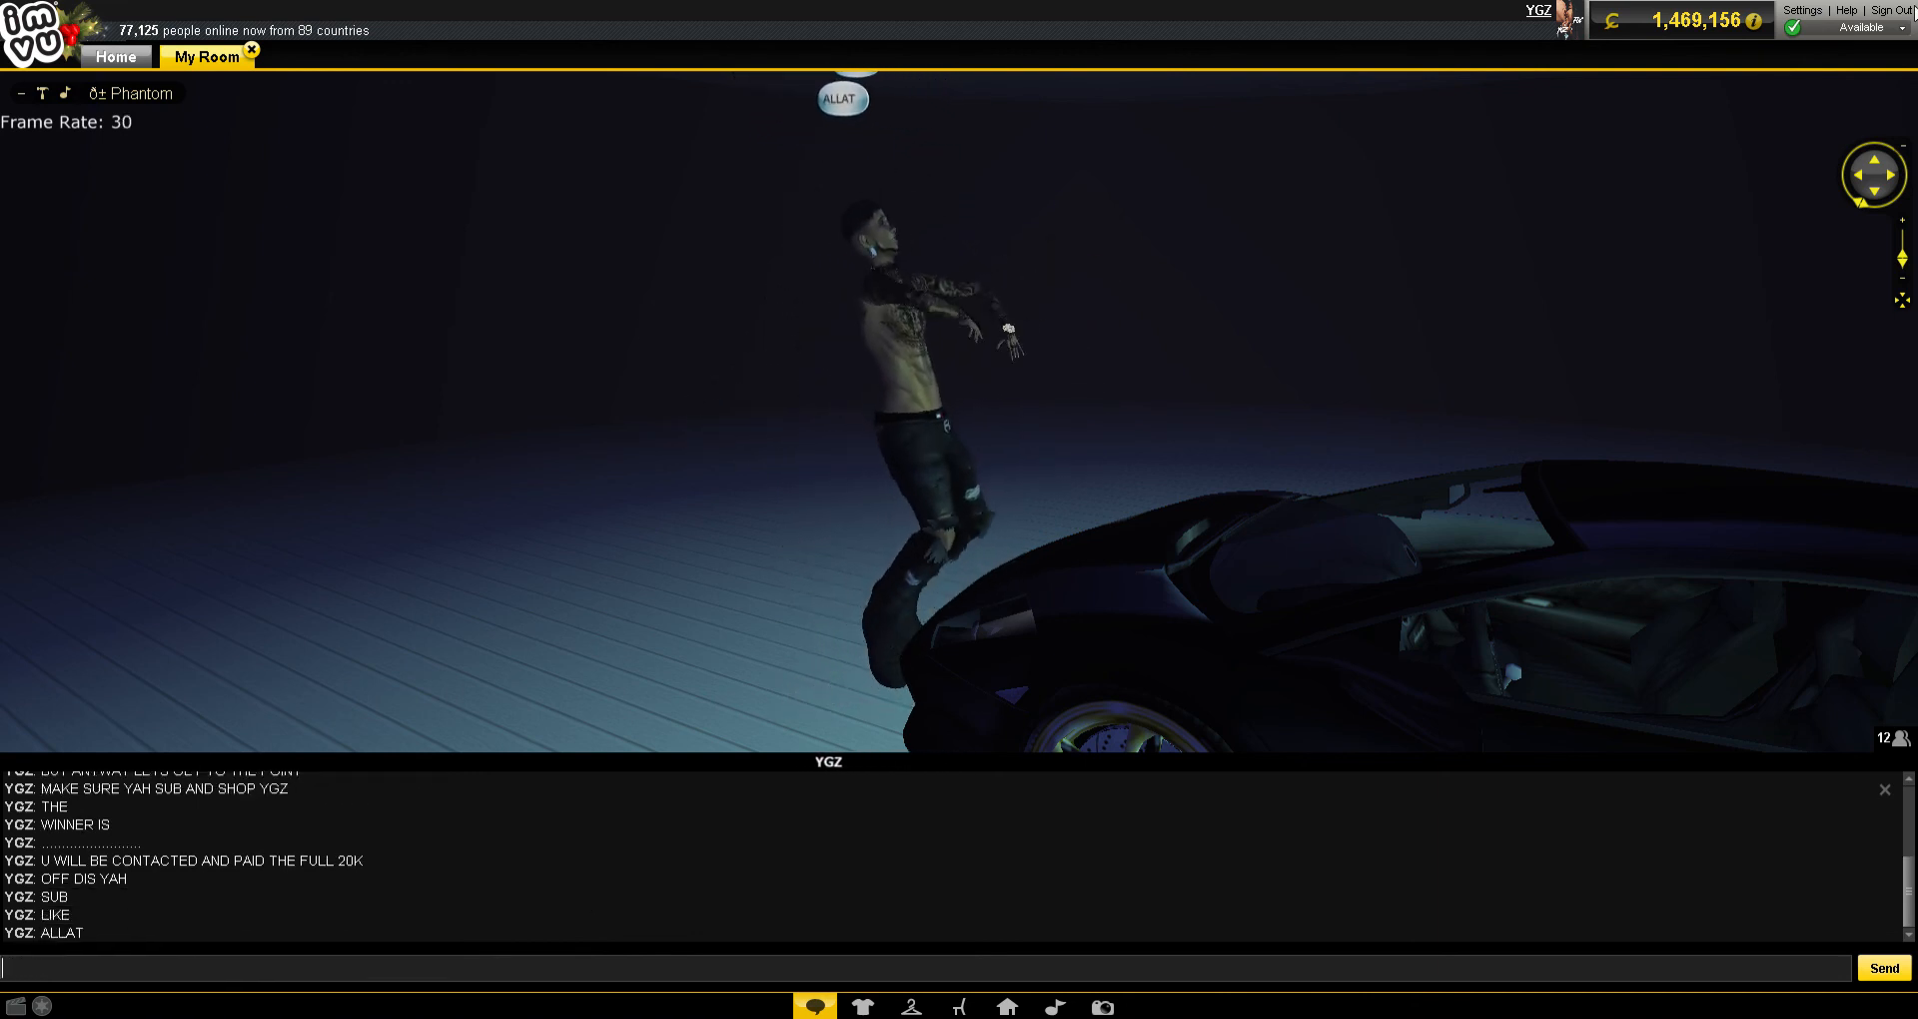